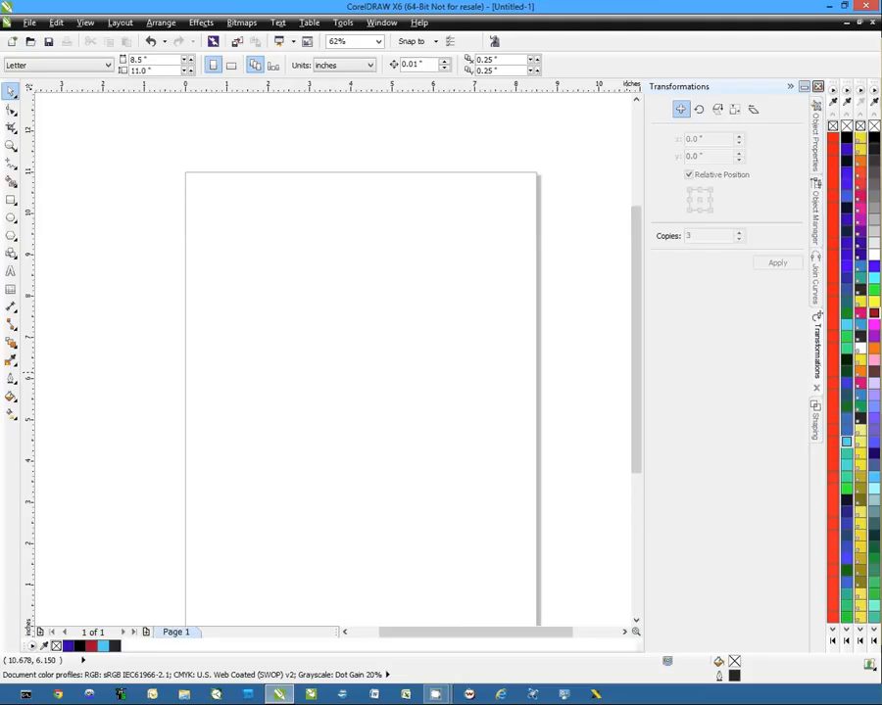
Step: Draw a roughly 2.7 by 2.7 inch square in the upper left of the page
click(11, 200)
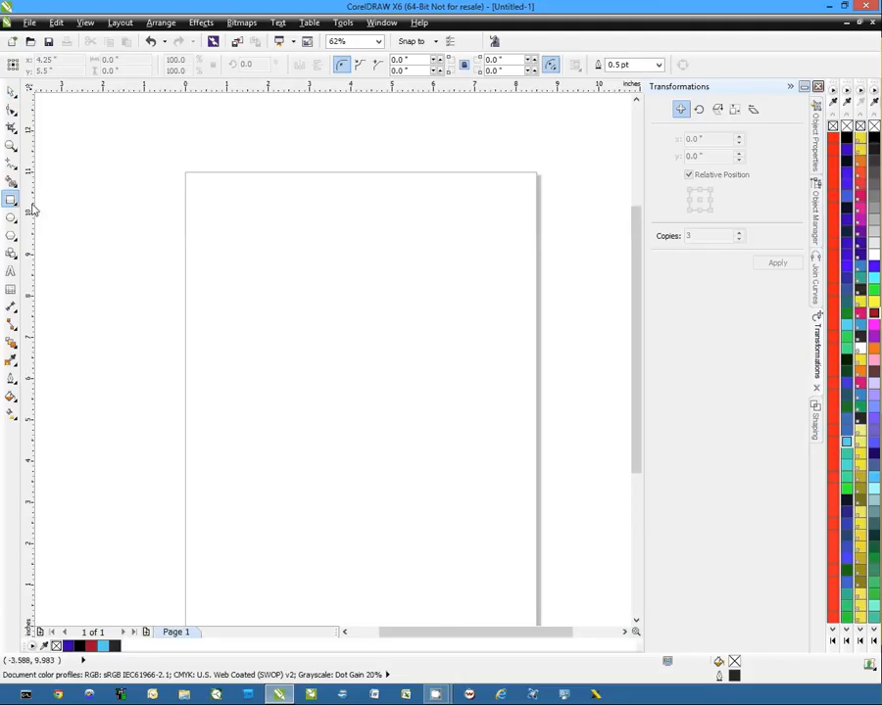
drag(250, 220, 373, 341)
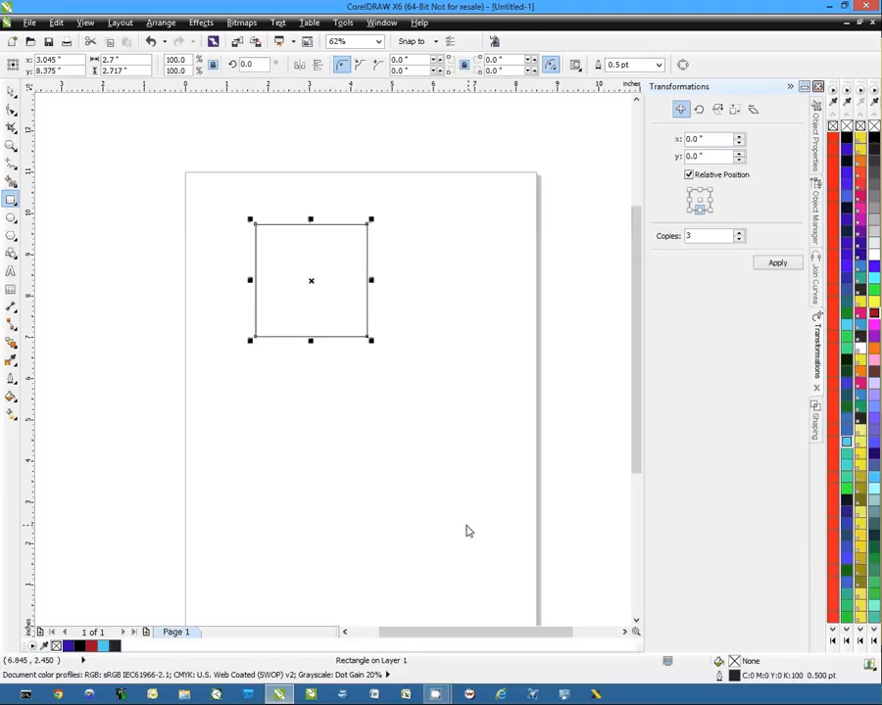
mouse_move(159, 139)
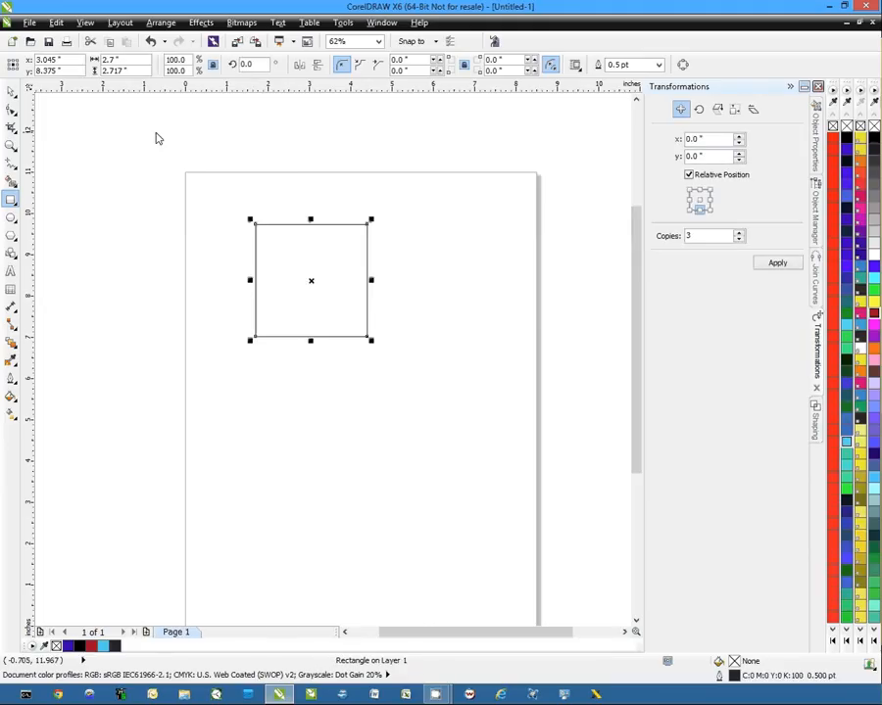
click(160, 22)
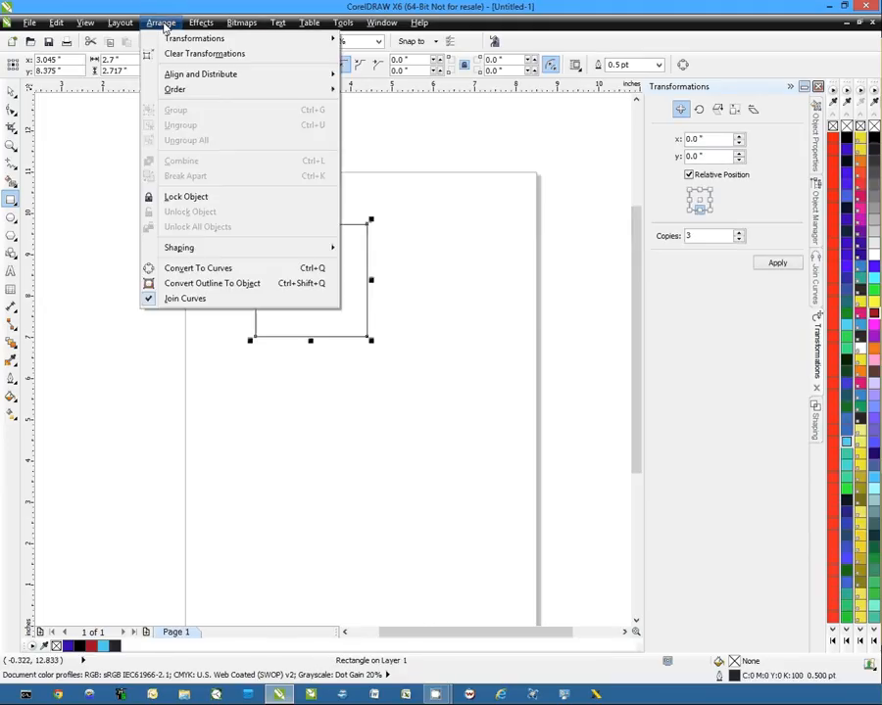
mouse_move(194, 38)
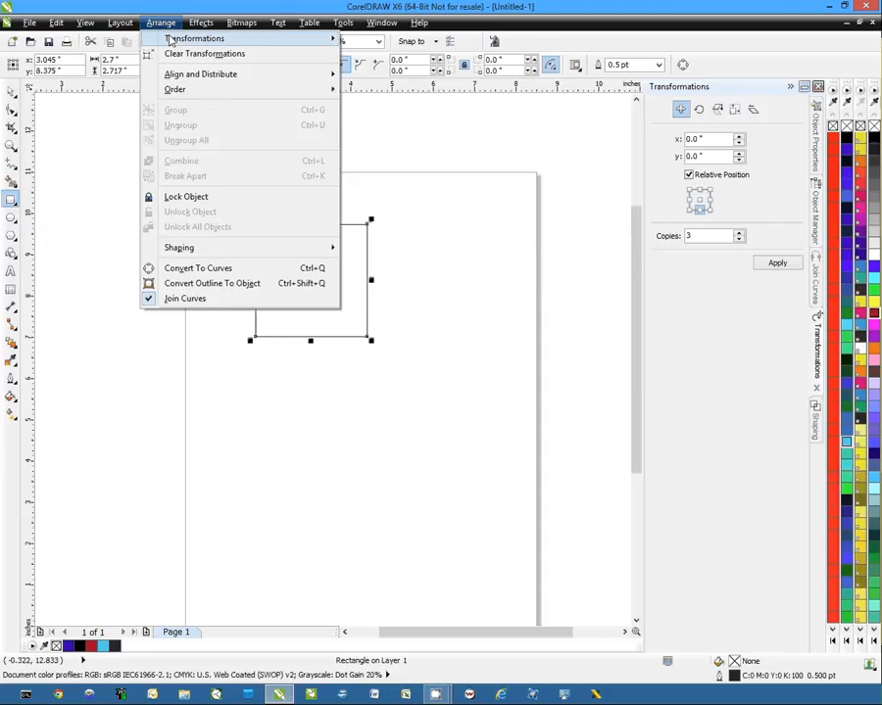
click(194, 39)
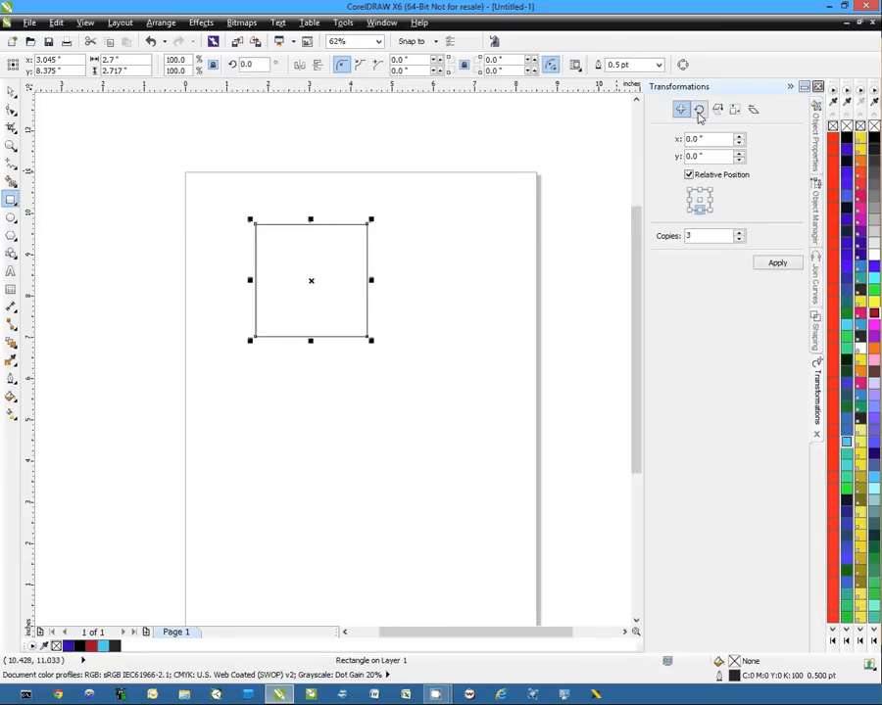
click(680, 109)
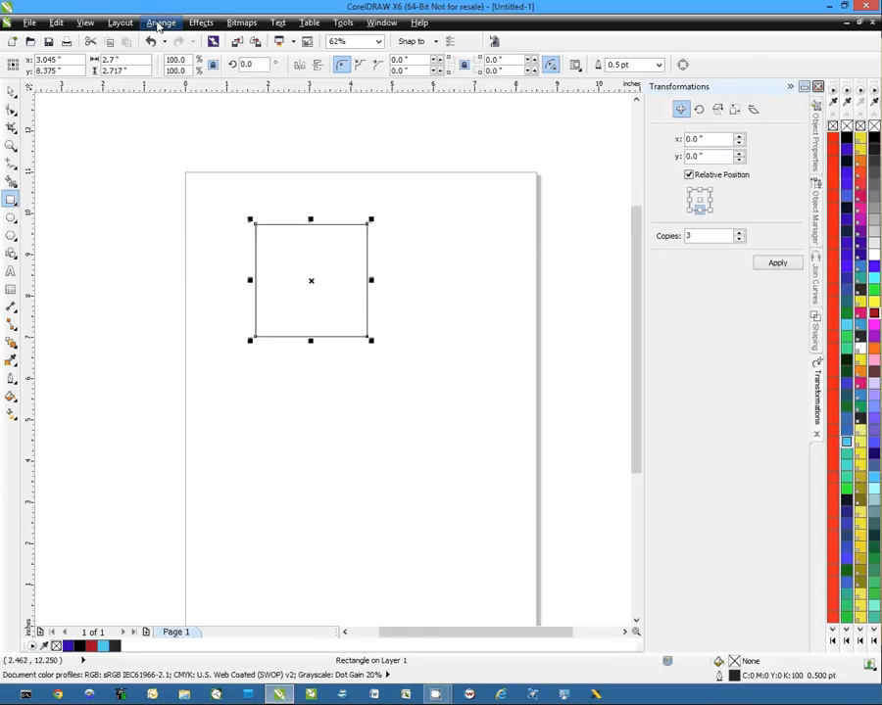
Step: Select the square and enter a 2.7 inch horizontal offset in Position X
click(161, 22)
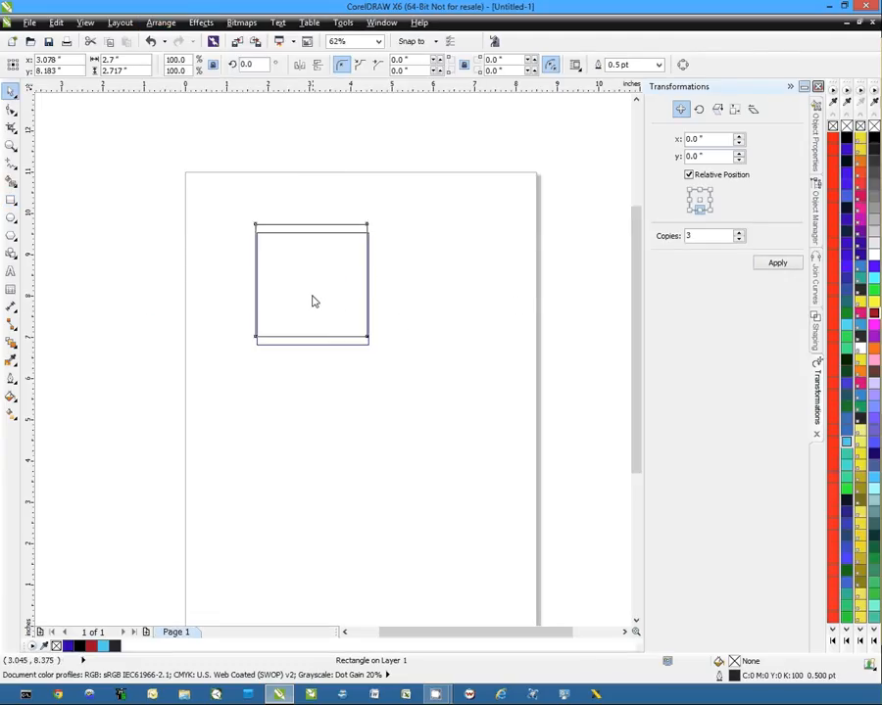
click(312, 299)
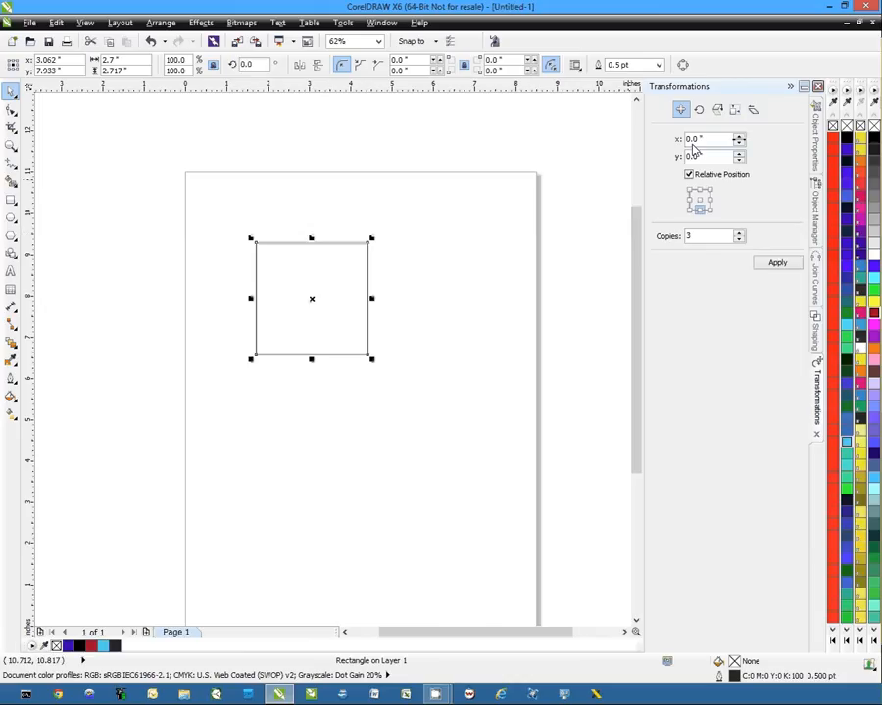
click(705, 138)
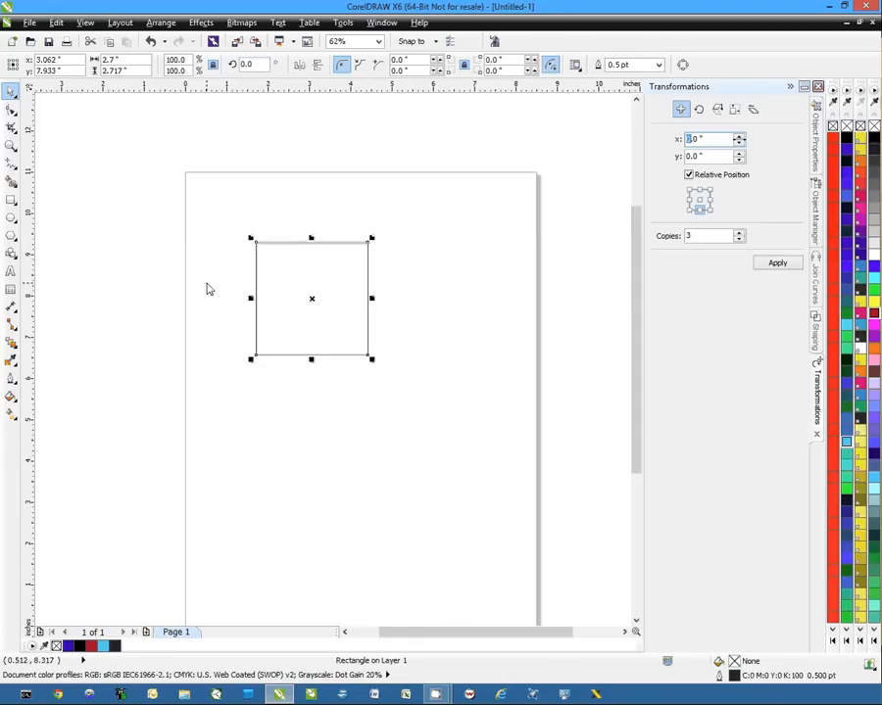
mouse_move(343, 313)
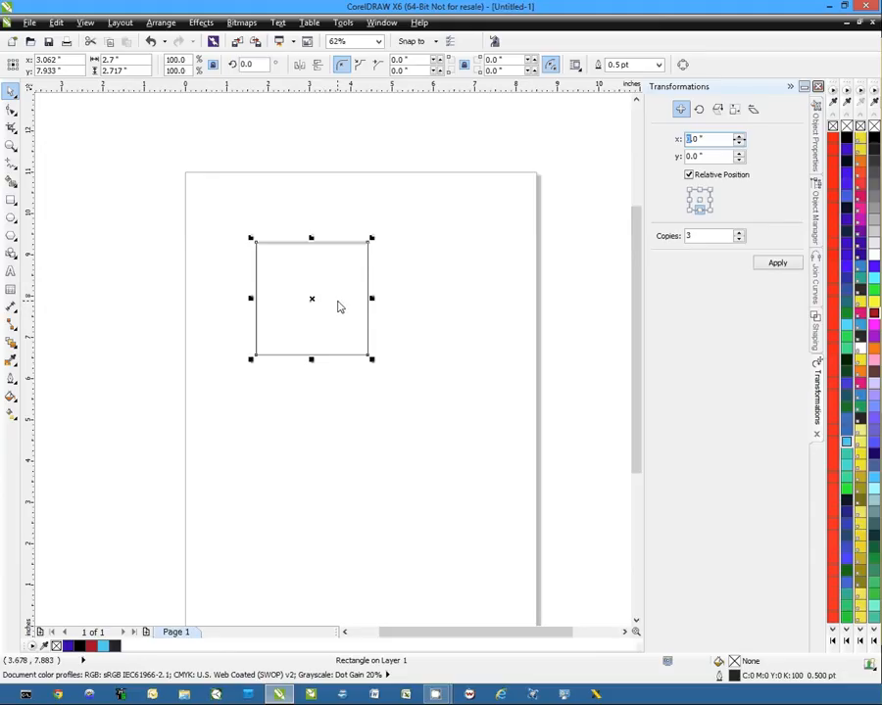
mouse_move(341, 231)
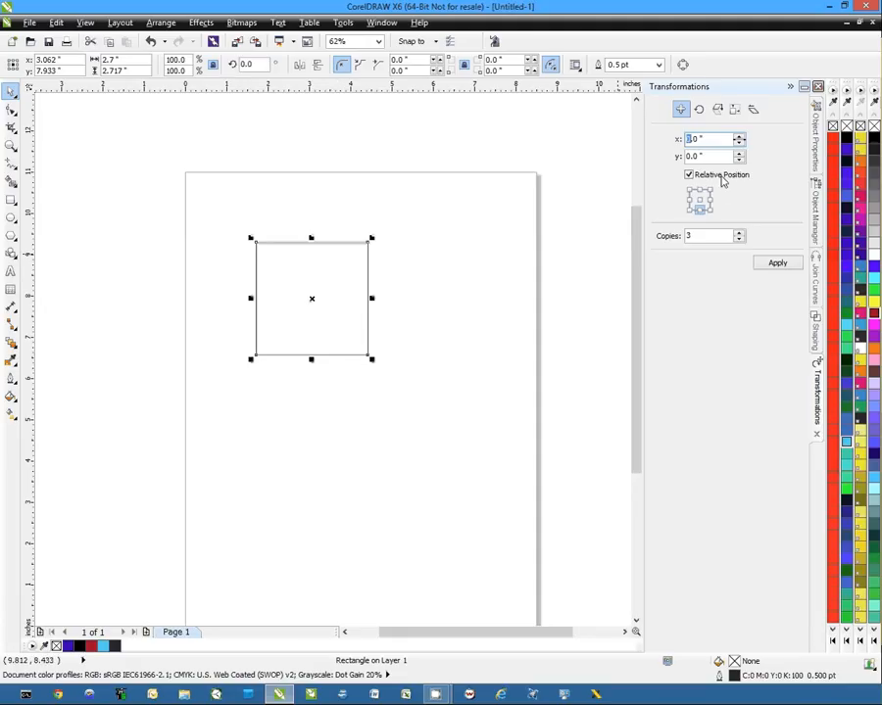
mouse_move(295, 338)
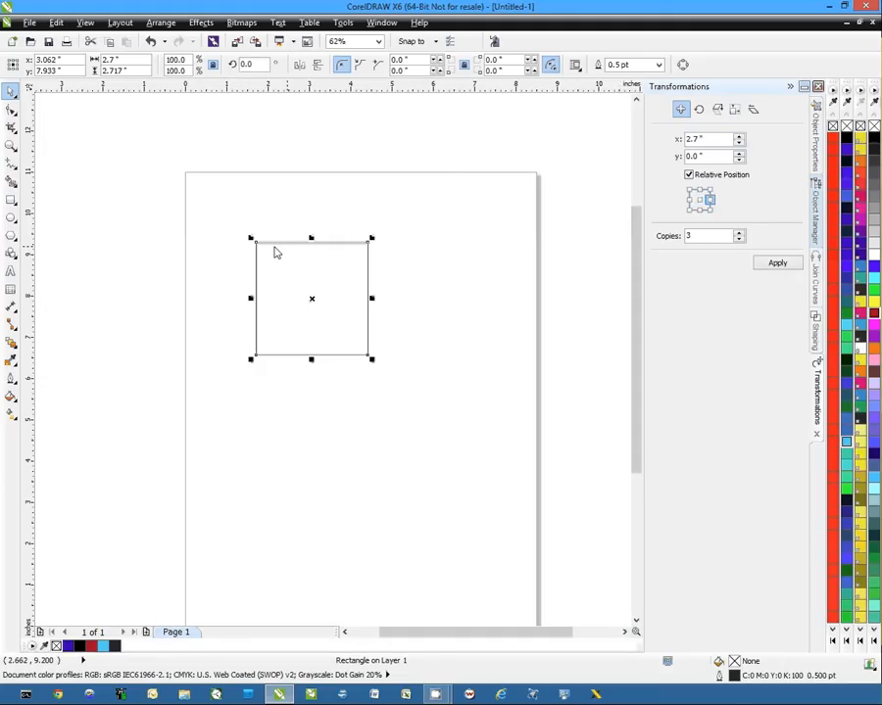
mouse_move(279, 245)
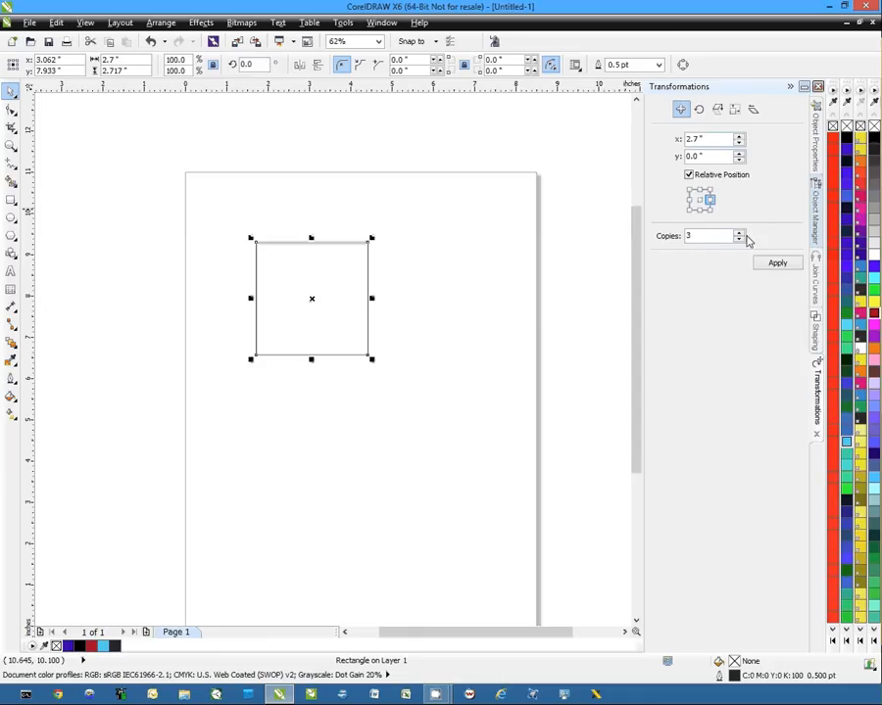
Step: Shift the square 2.7 inches right with 0 copies, then try 1 copy with another anchor
click(739, 238)
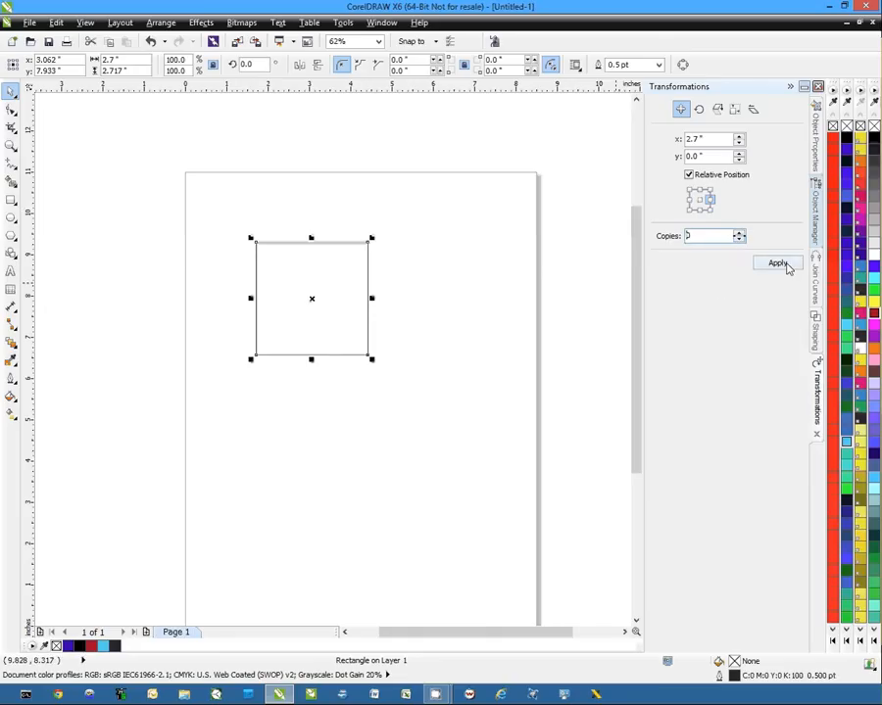
click(777, 263)
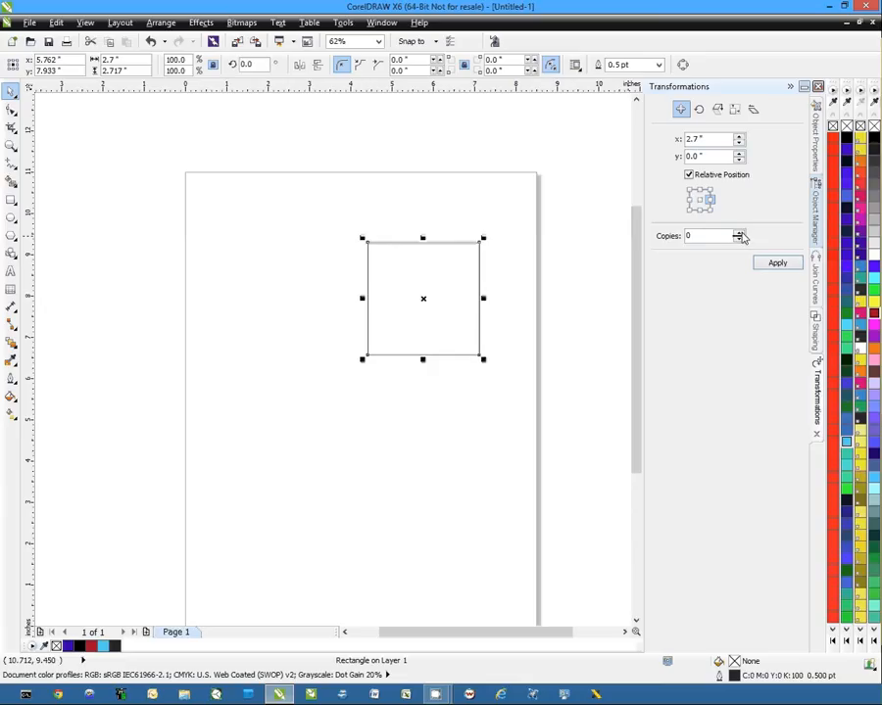
click(777, 262)
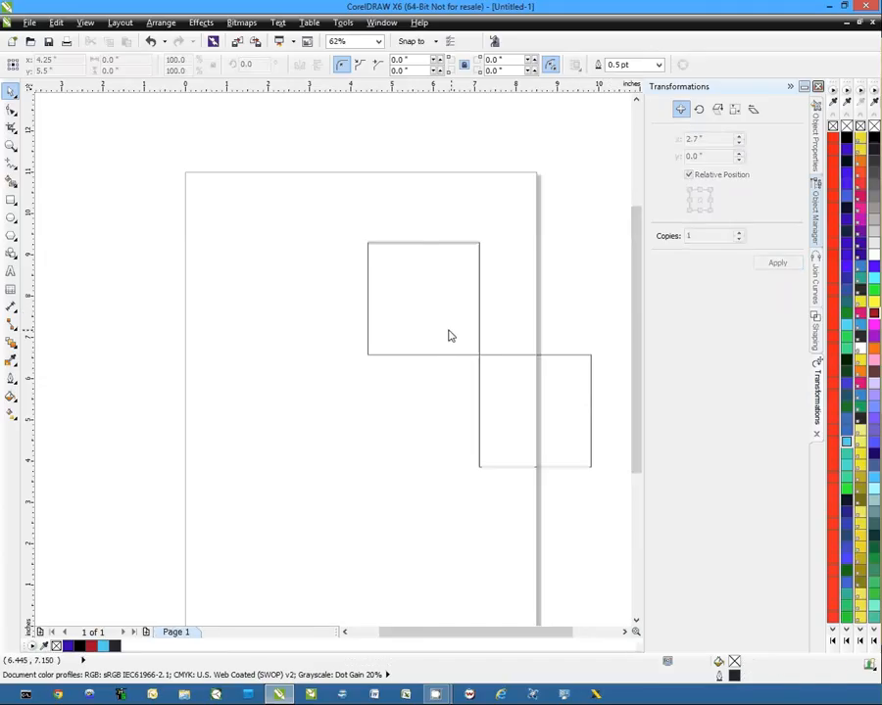
click(422, 298)
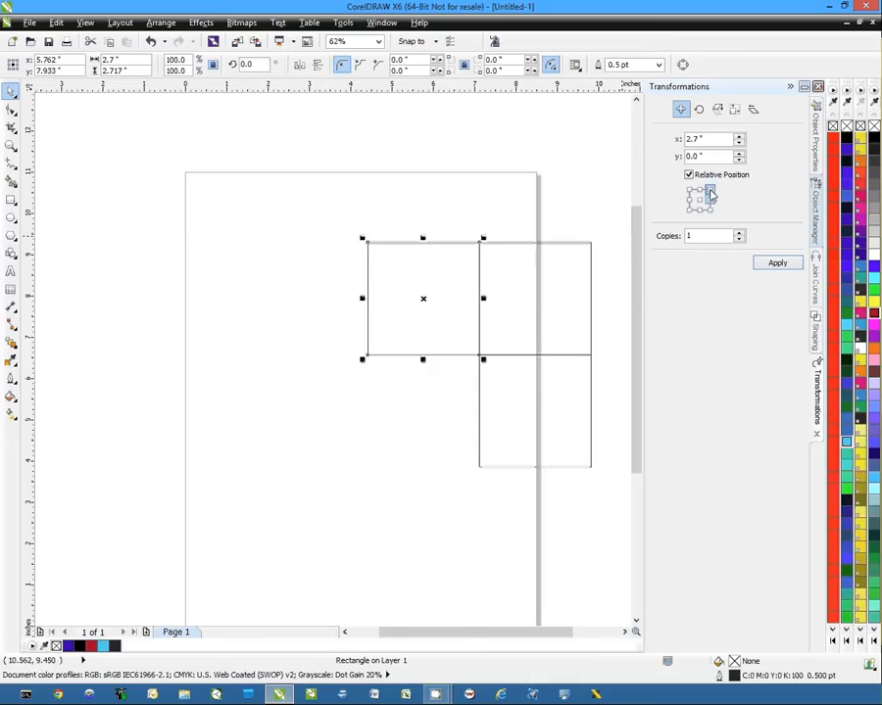
click(700, 191)
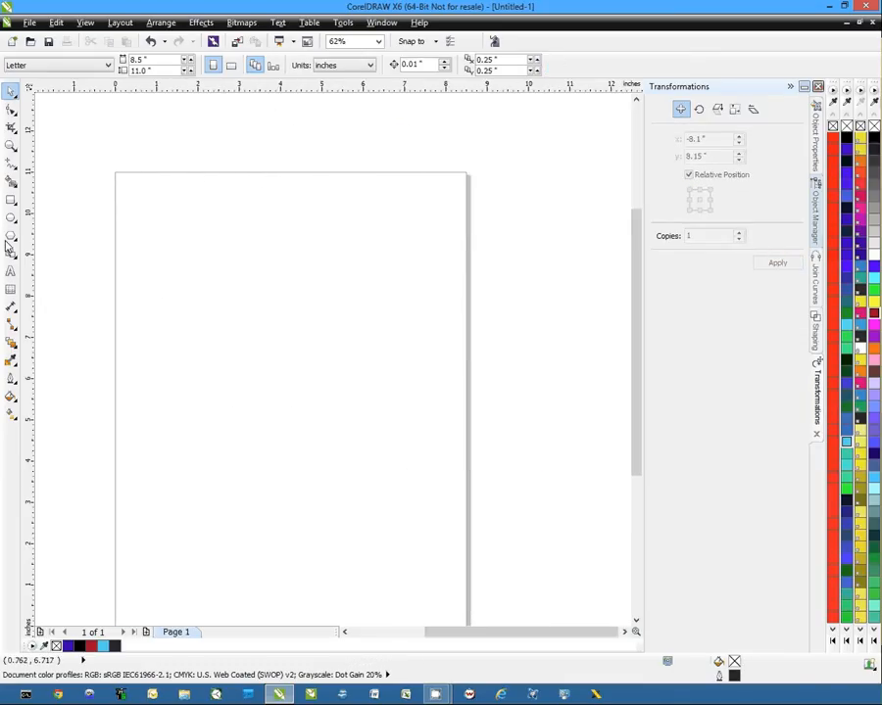
Step: Draw a rectangle and shrink it to about a 2.3 inch square at the top-left corner
drag(152, 204, 372, 406)
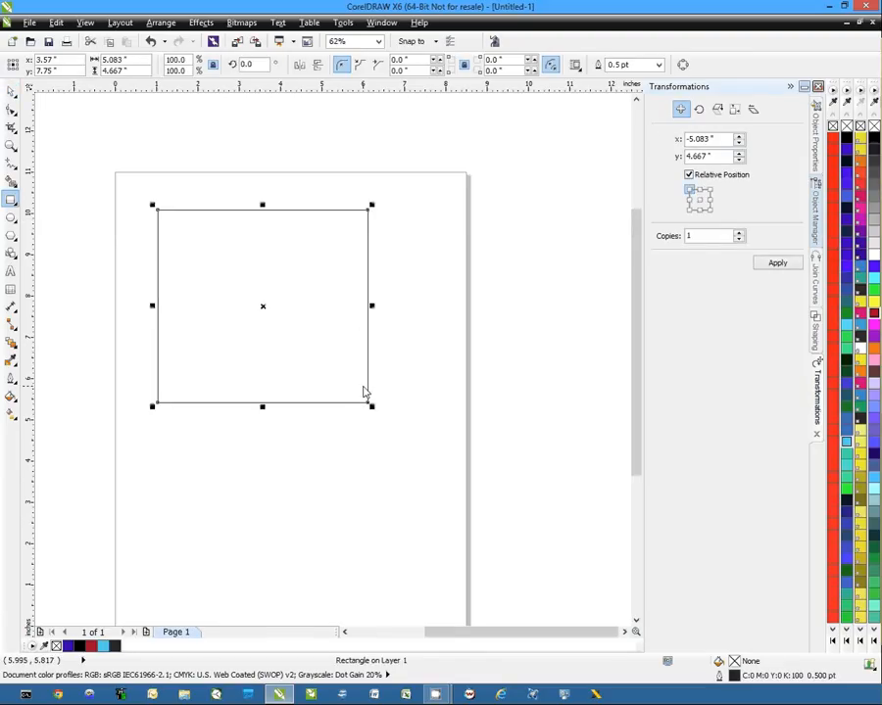
drag(370, 405, 265, 310)
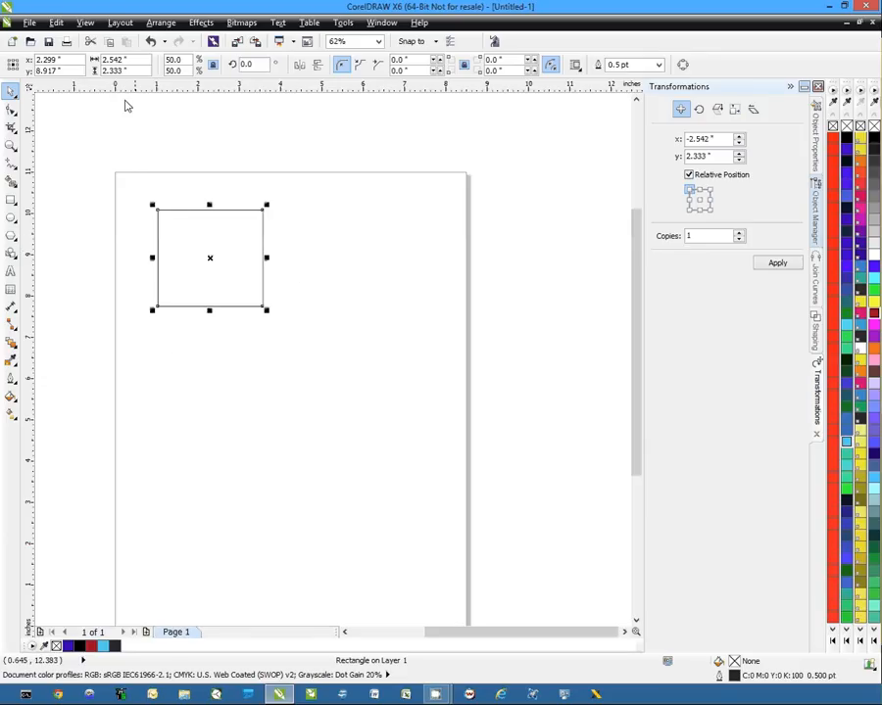
click(117, 59)
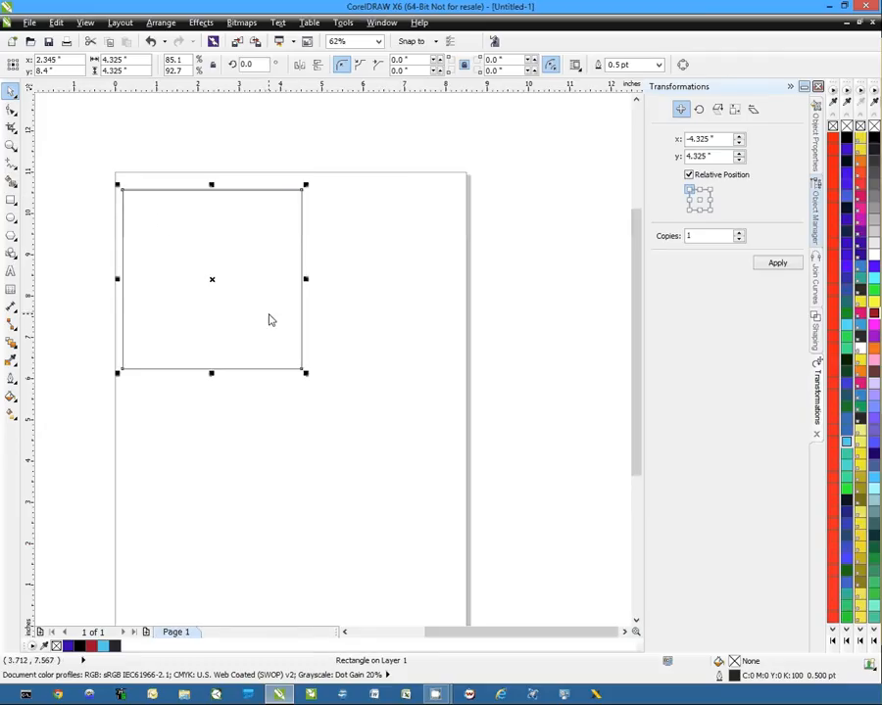
Step: Copy the square into a row of four tiles, then copy the row down into a 4×4 grid
click(707, 203)
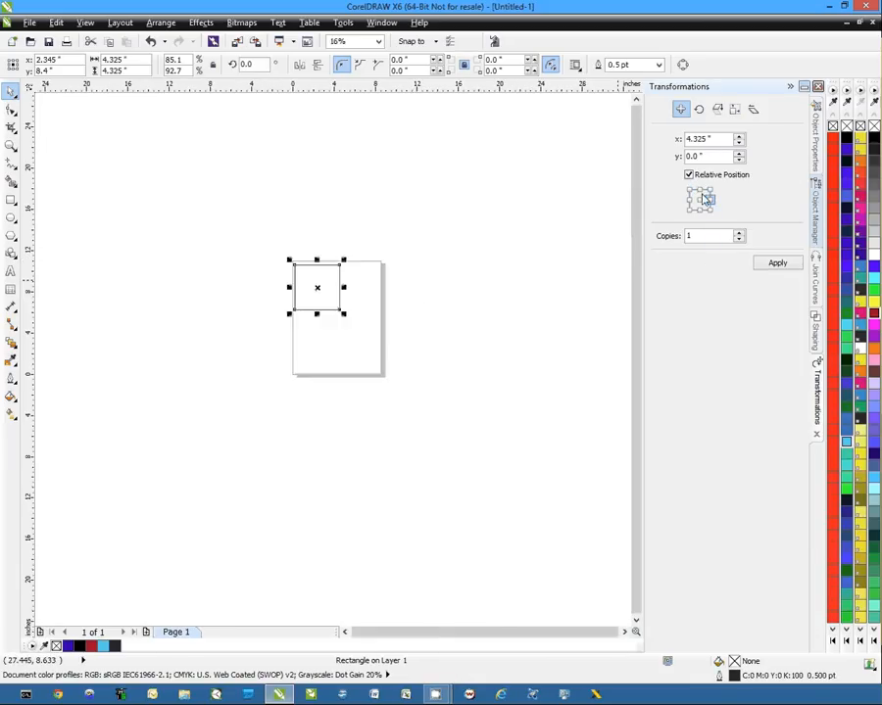
click(740, 232)
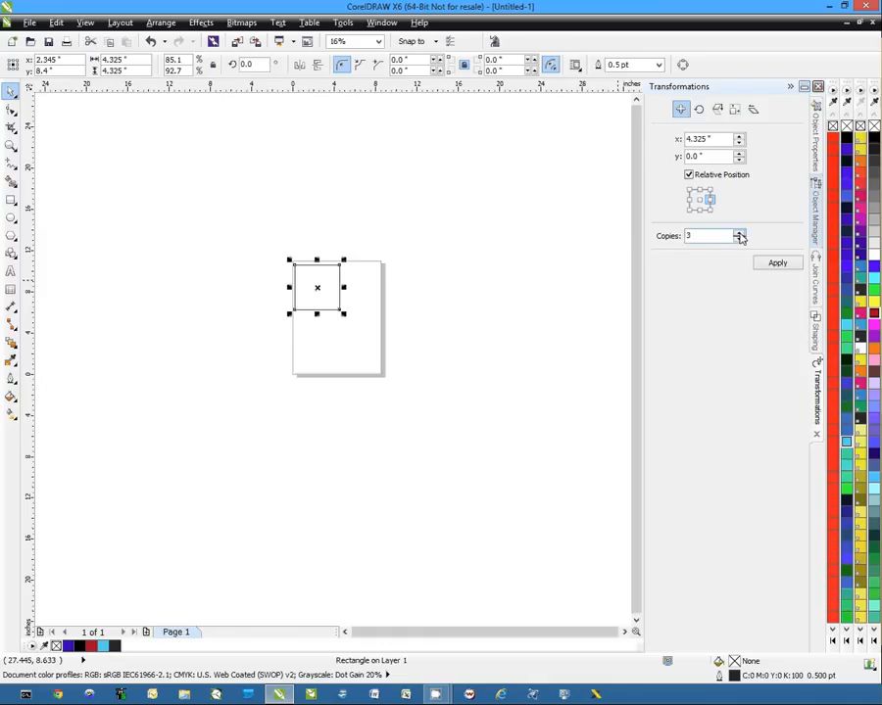
click(740, 239)
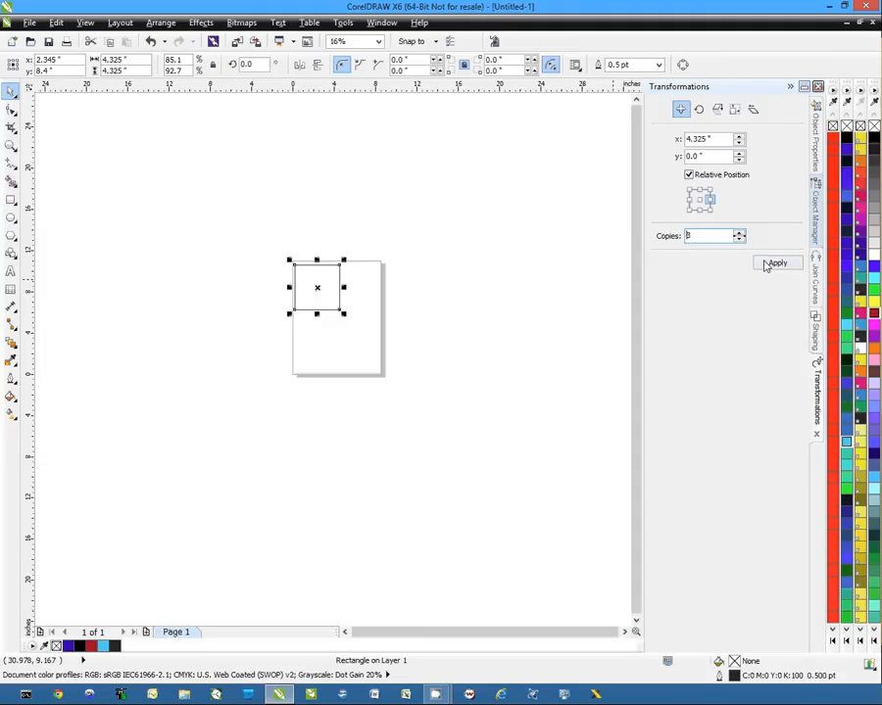
click(777, 263)
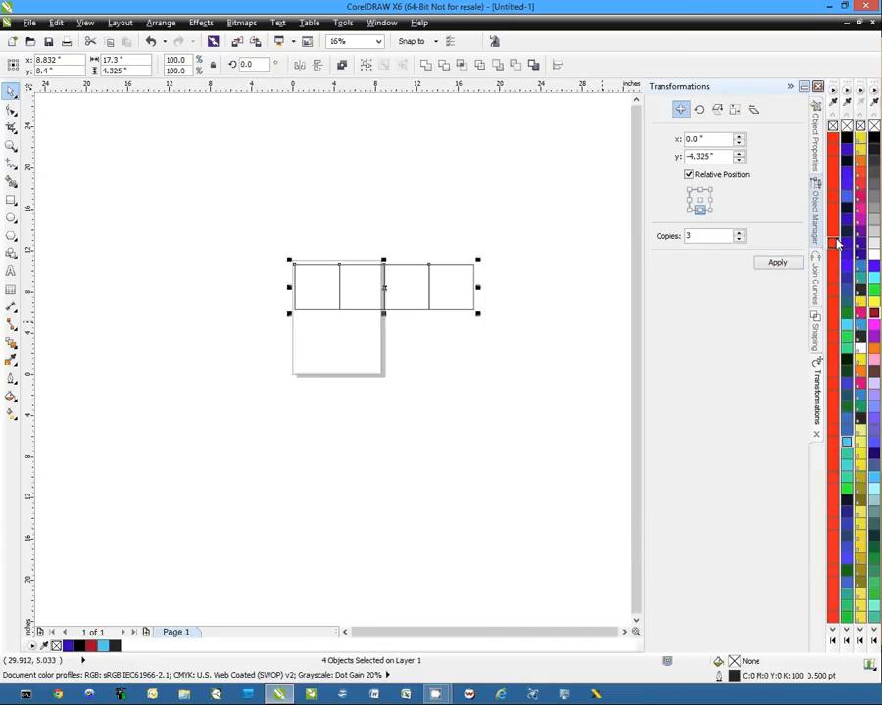
click(777, 262)
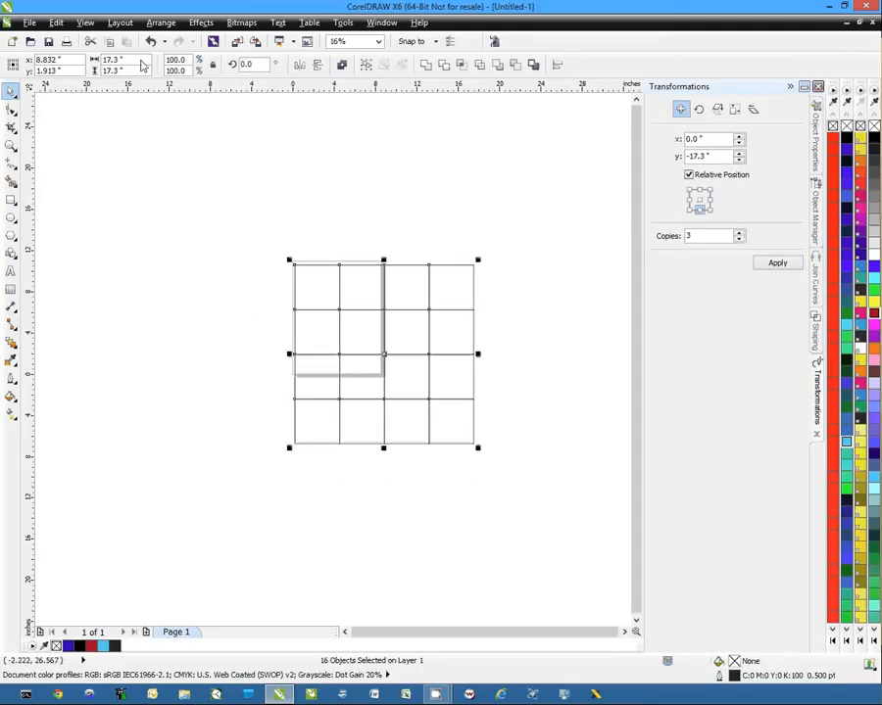
mouse_move(397, 376)
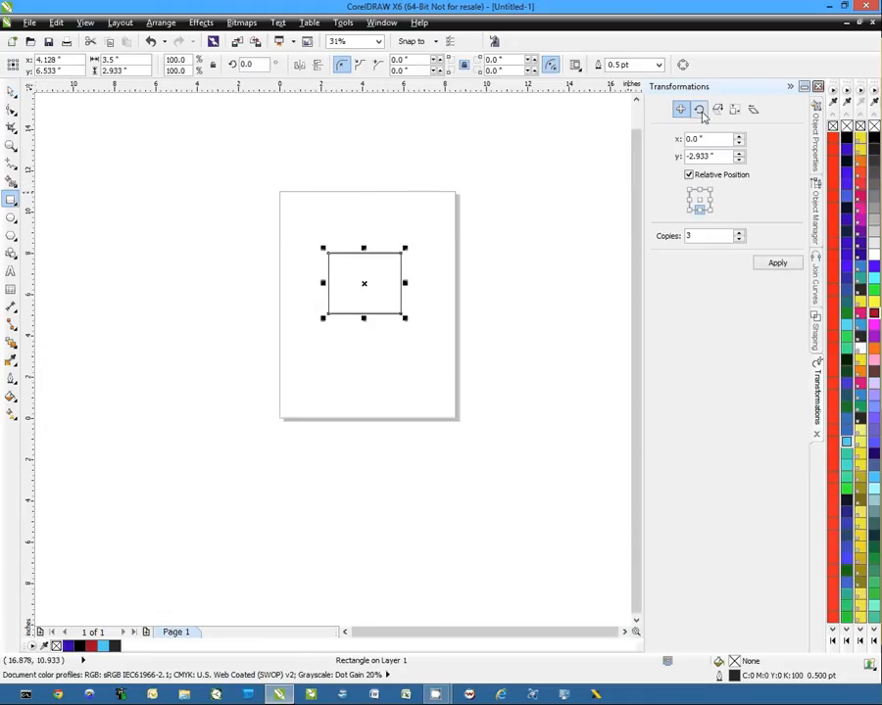
Step: Rotate the rectangle in 45° steps, then rotate it around its lower-left corner
click(698, 108)
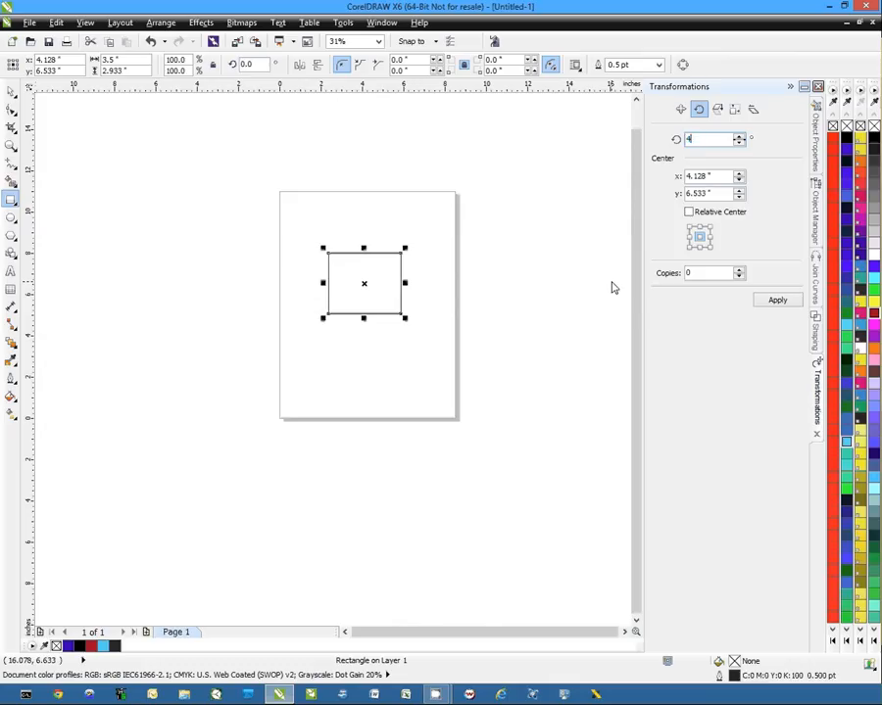
text(45.0)
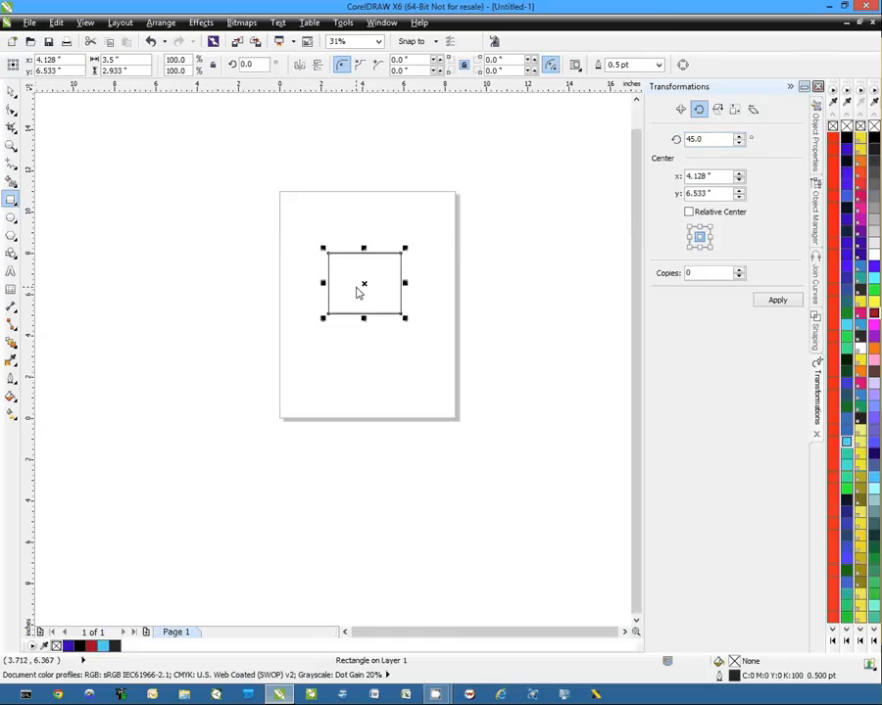
click(776, 299)
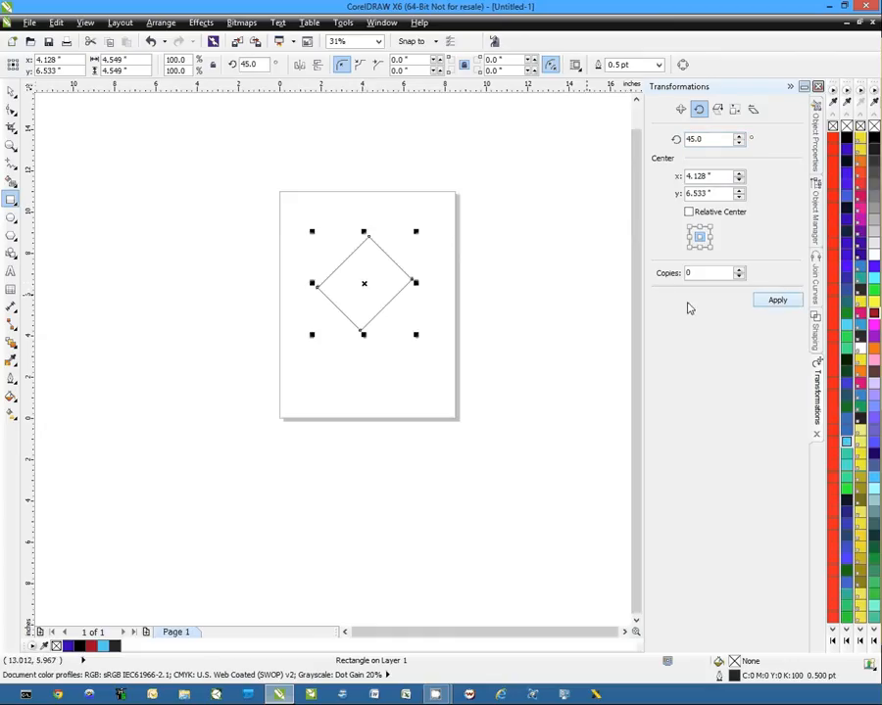
mouse_move(370, 296)
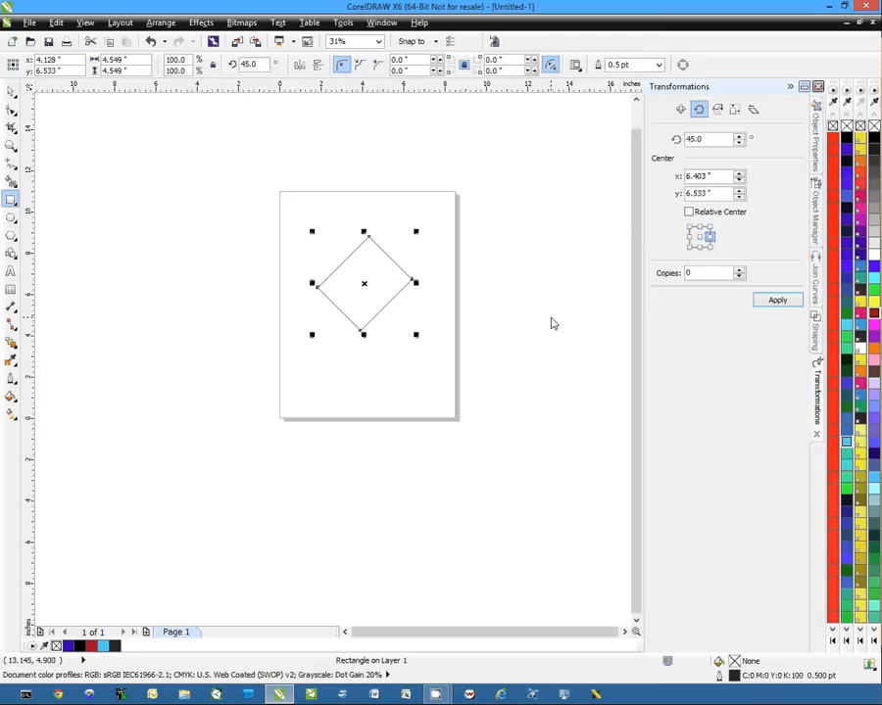
mouse_move(495, 302)
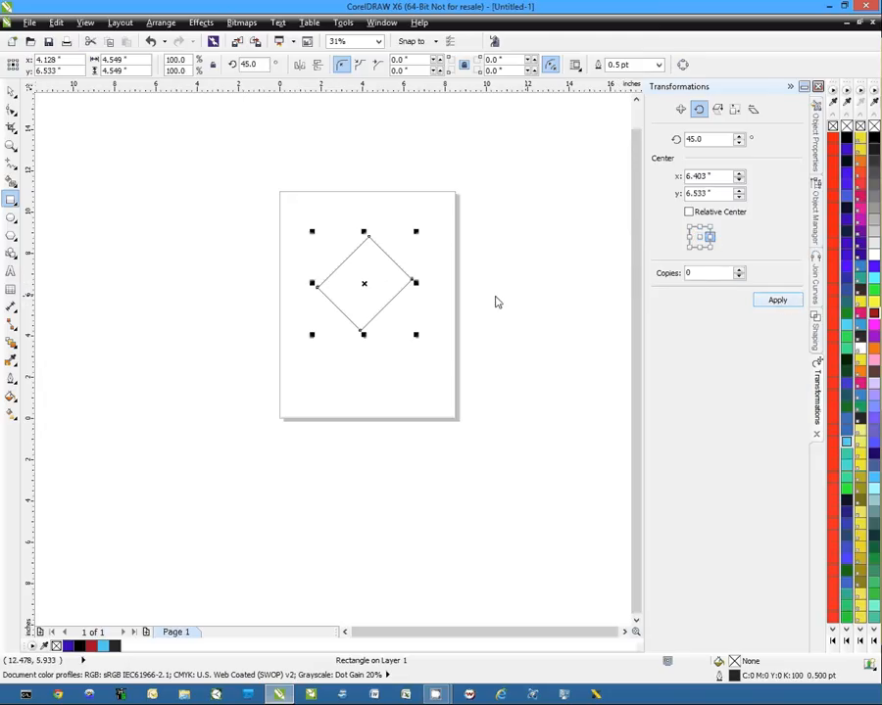
click(777, 300)
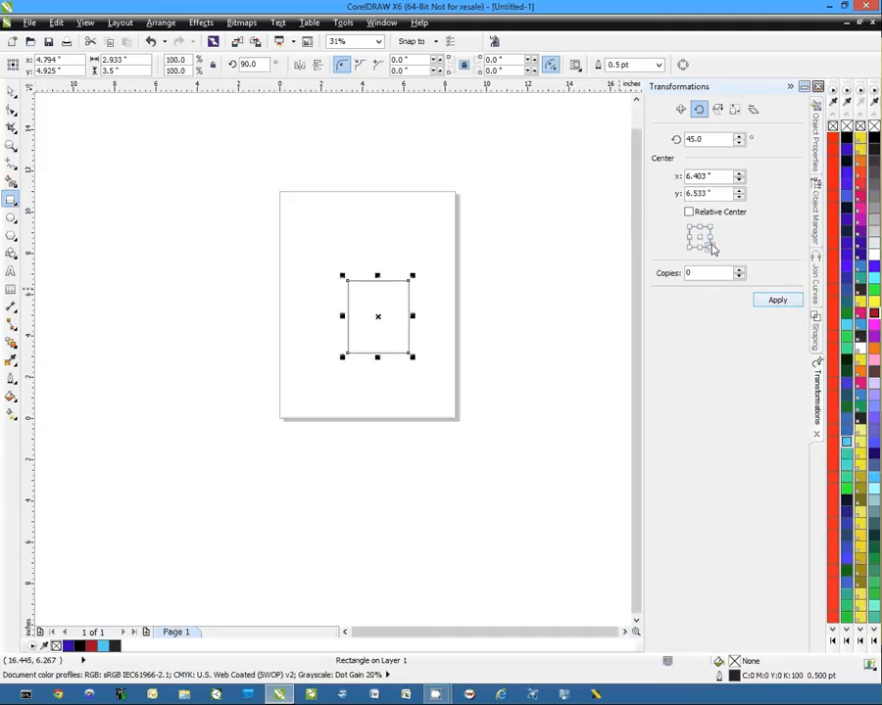
click(777, 300)
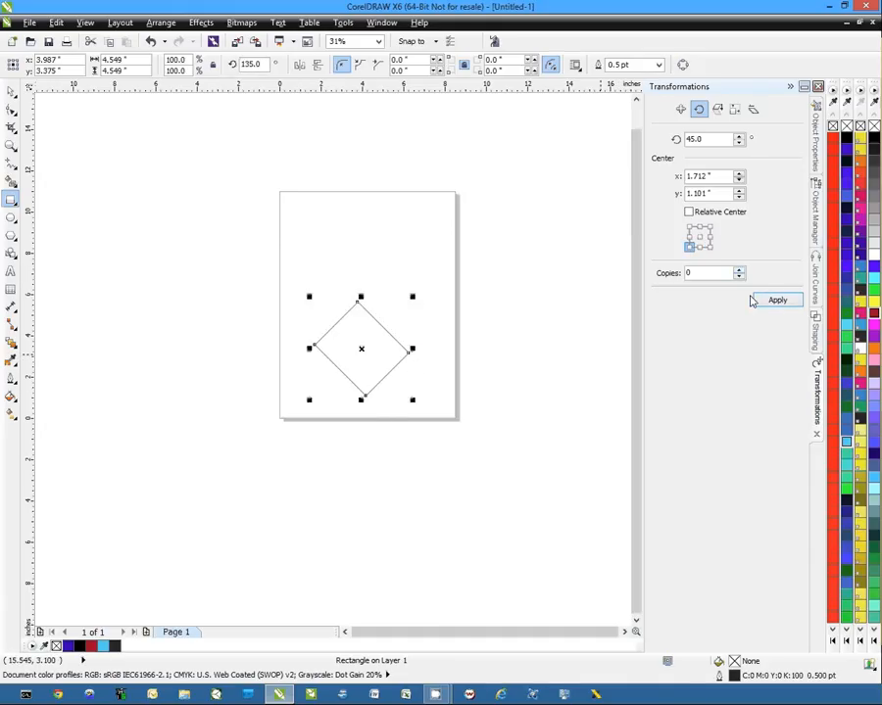
click(777, 299)
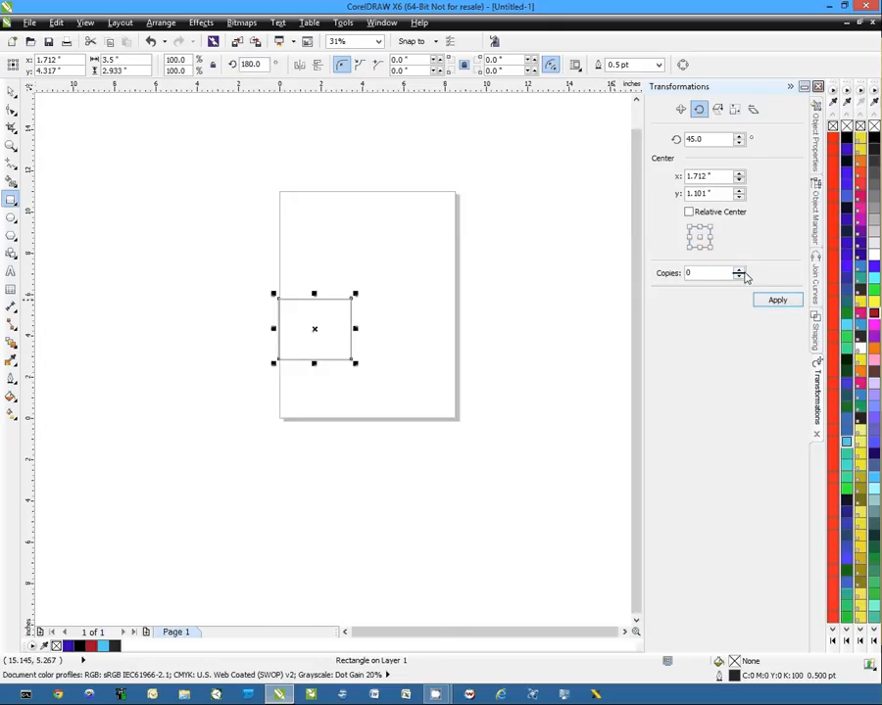
Step: Apply the 45° corner rotation with Copies set to 3
click(738, 269)
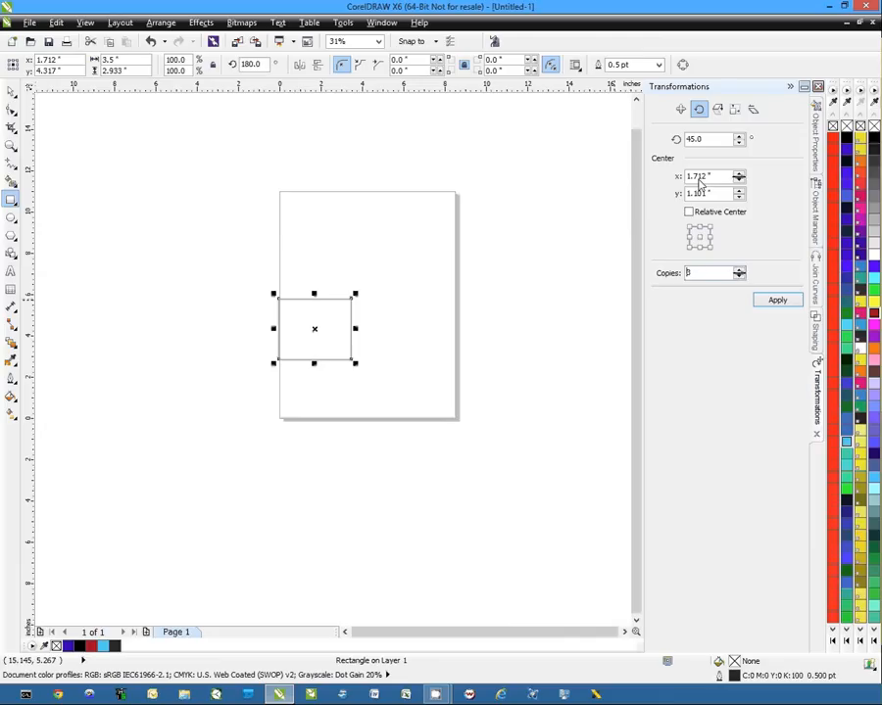
click(777, 299)
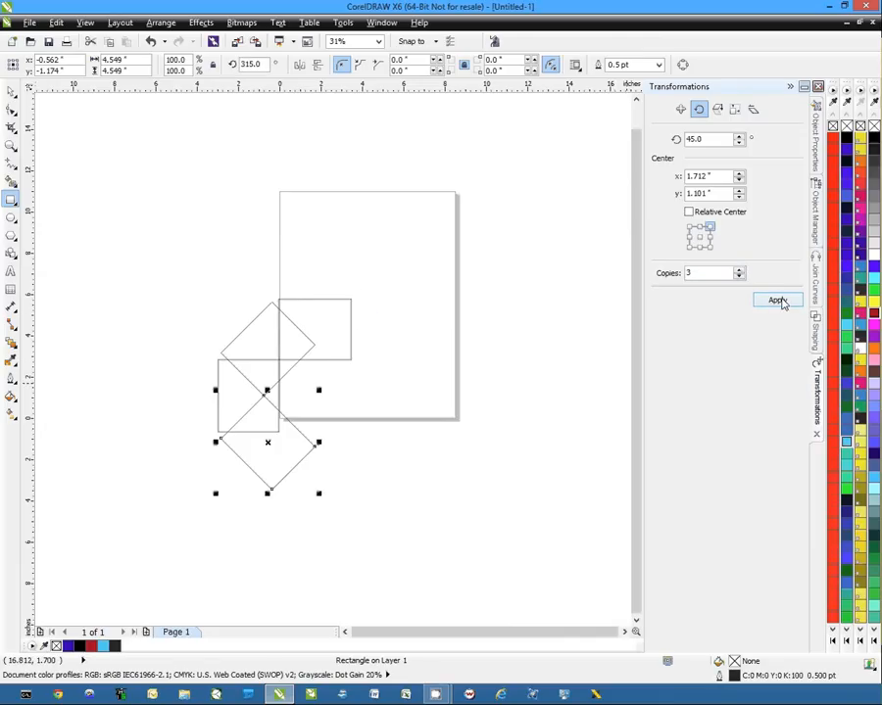
click(776, 299)
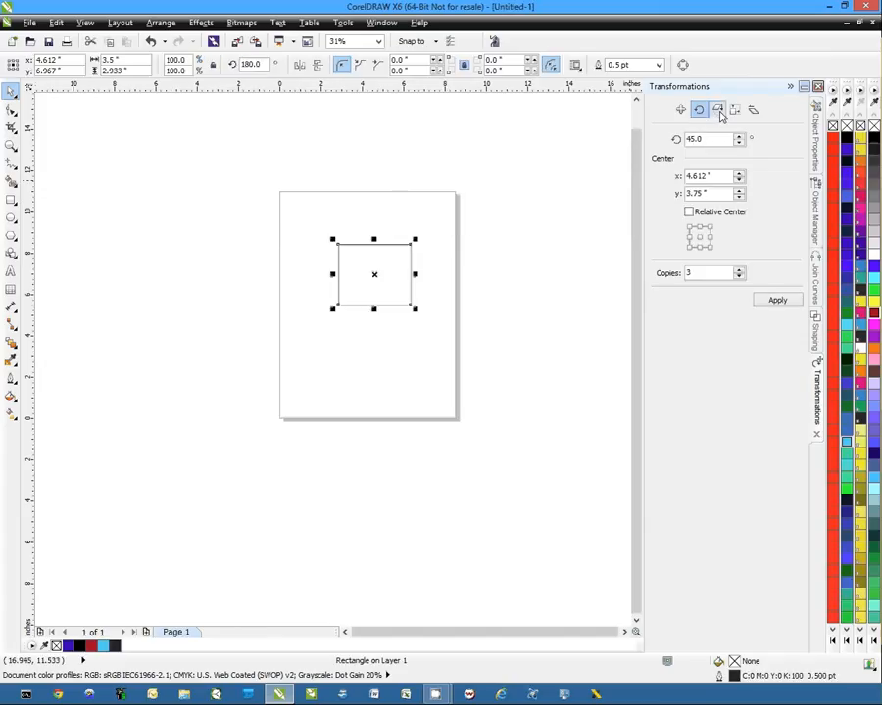
Step: Draw a smaller rectangle overlapping the first's bottom, ungroup, and select it for regrouping
click(717, 109)
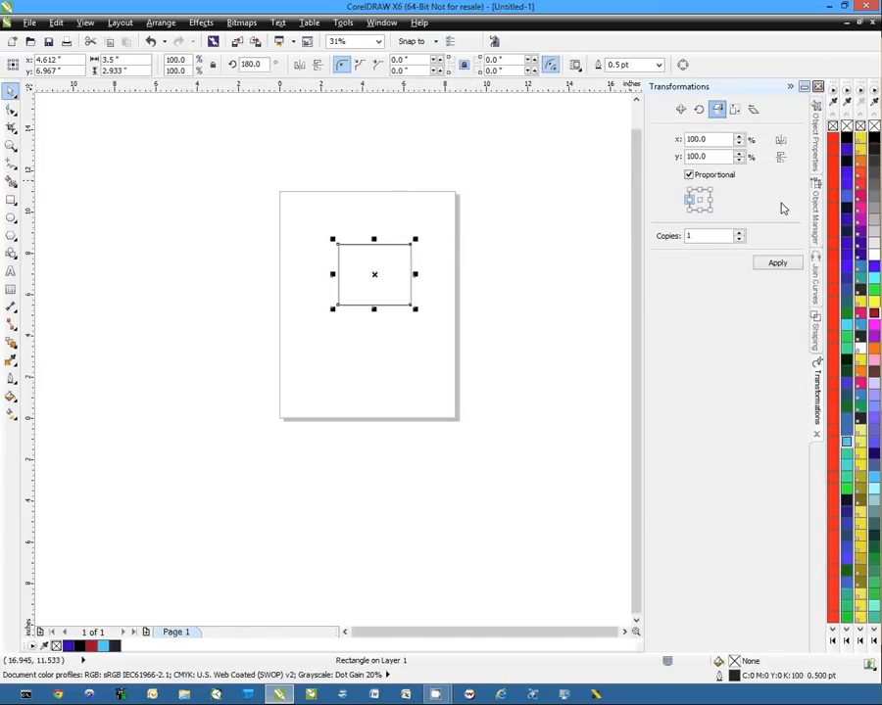
mouse_move(345, 316)
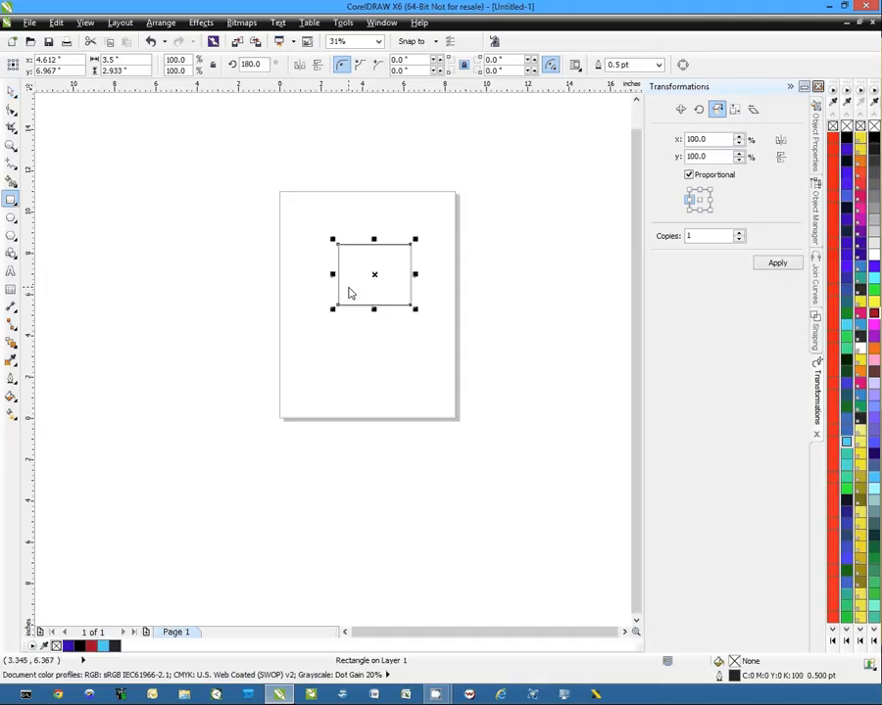
drag(373, 274, 373, 314)
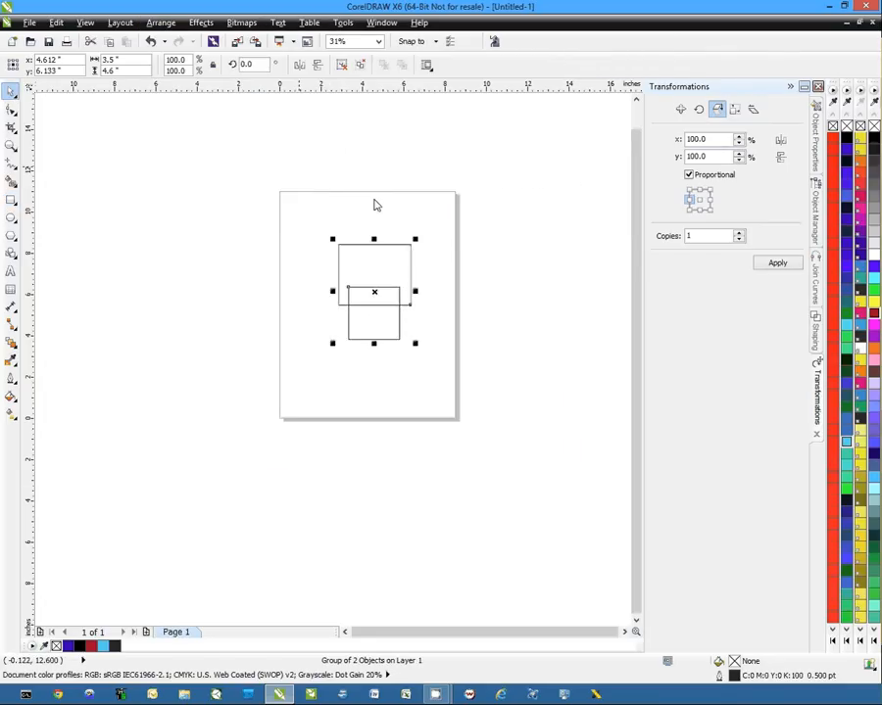
mouse_move(424, 286)
text(0)
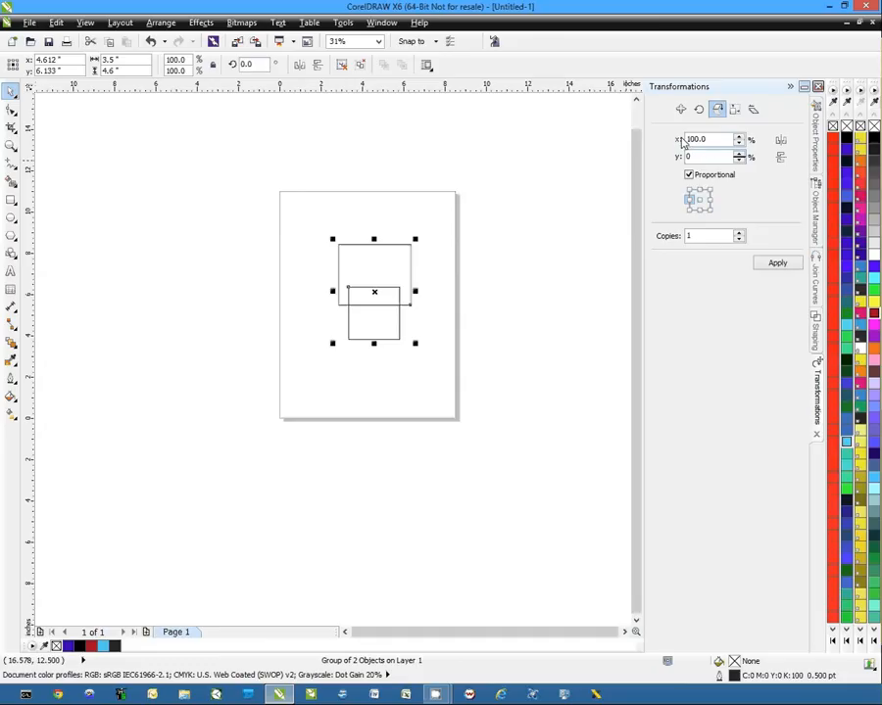
mouse_move(433, 296)
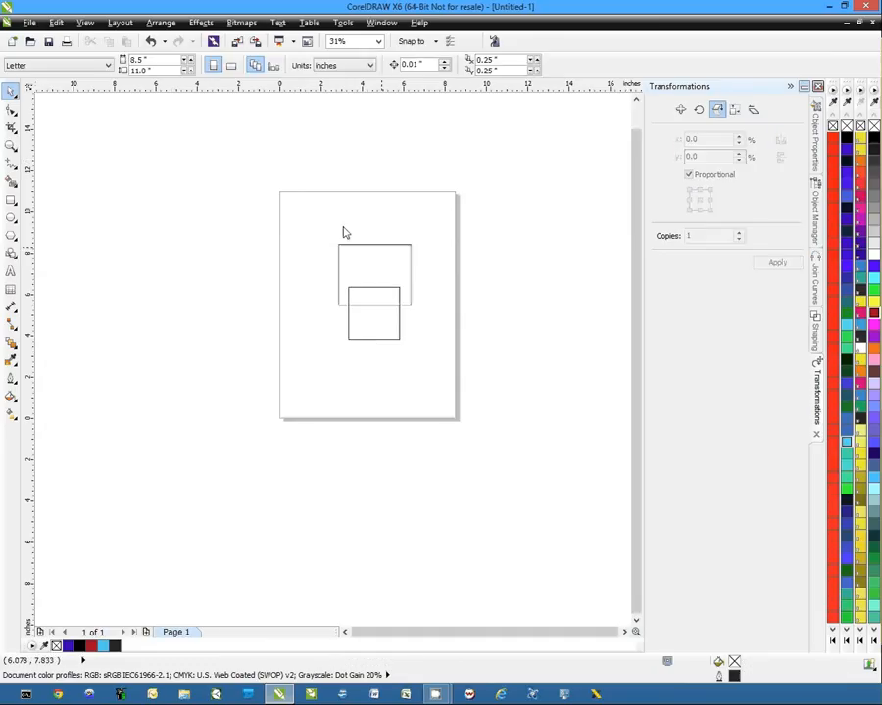
click(160, 21)
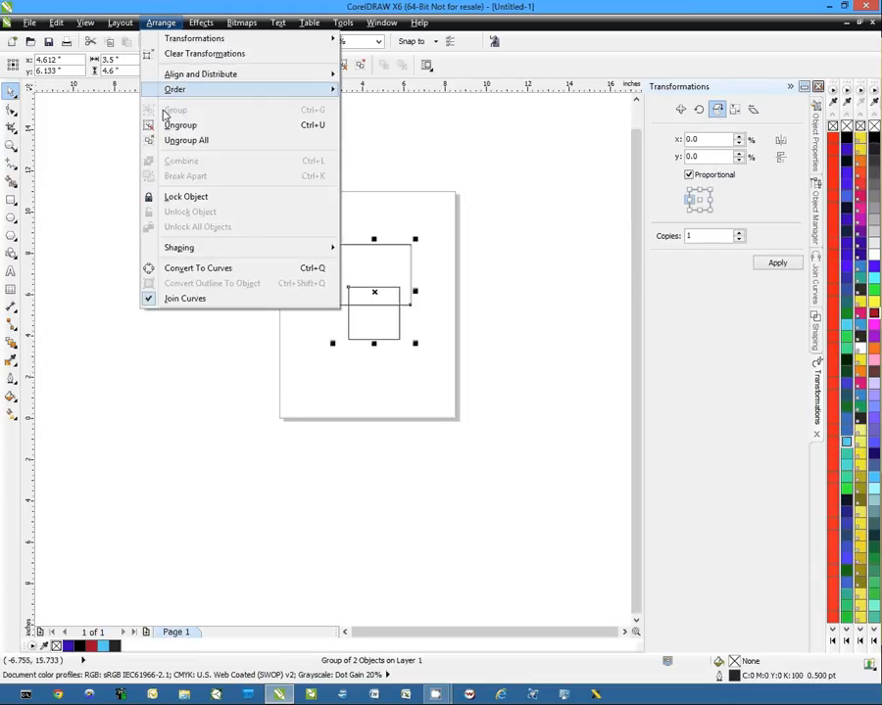
click(181, 124)
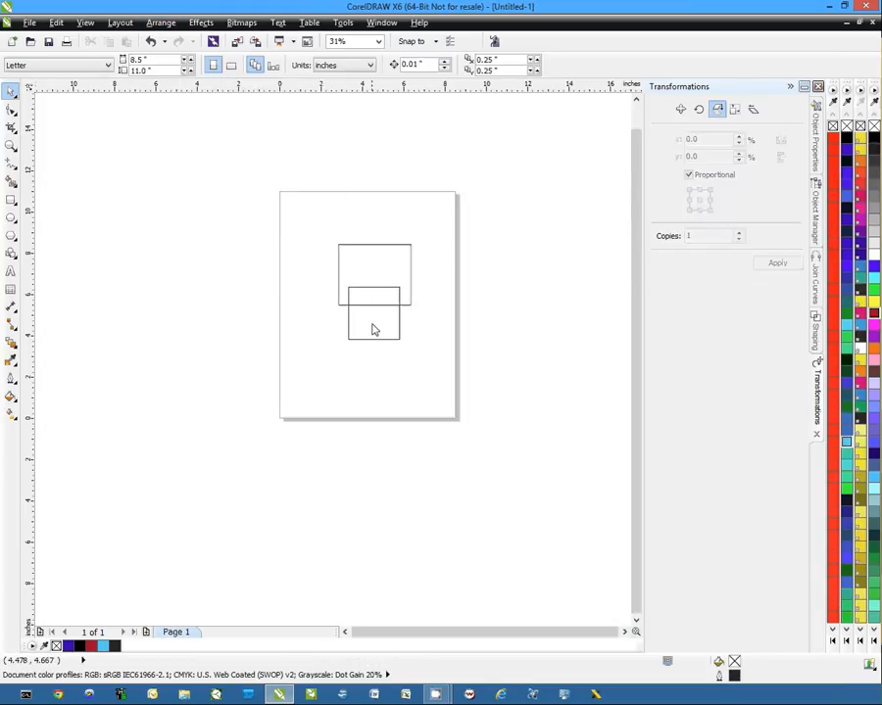
click(357, 314)
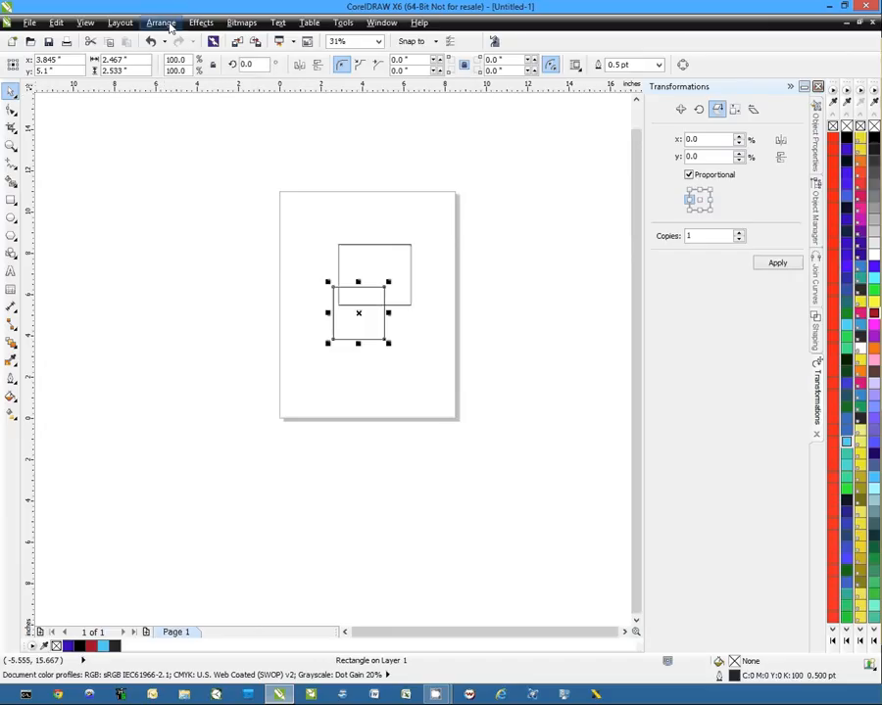
click(160, 21)
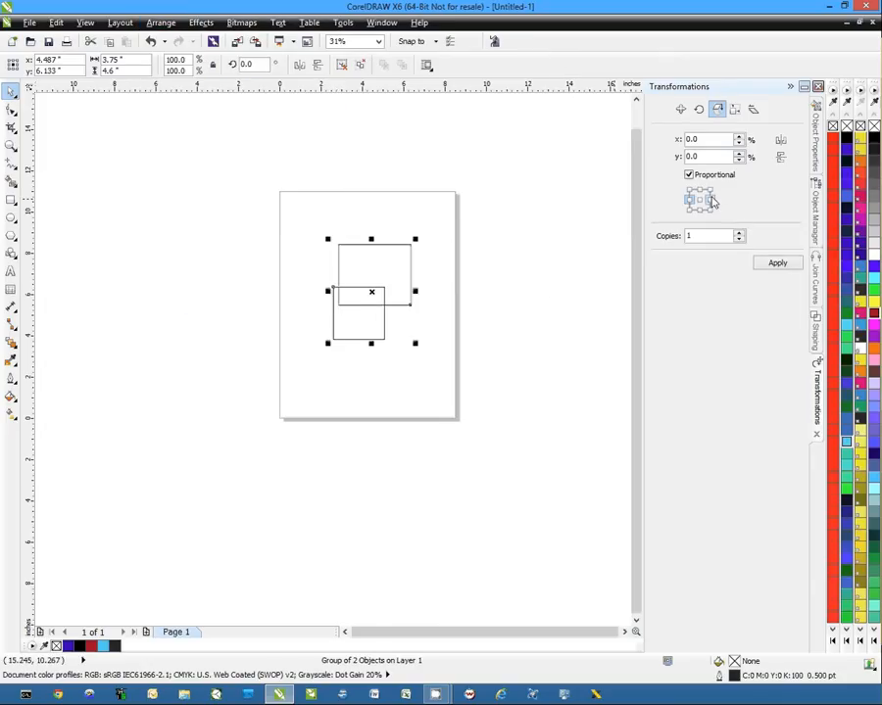
Step: Mirror copies of the grouped pair from the right-middle anchor and move one below the page
click(709, 201)
text(100)
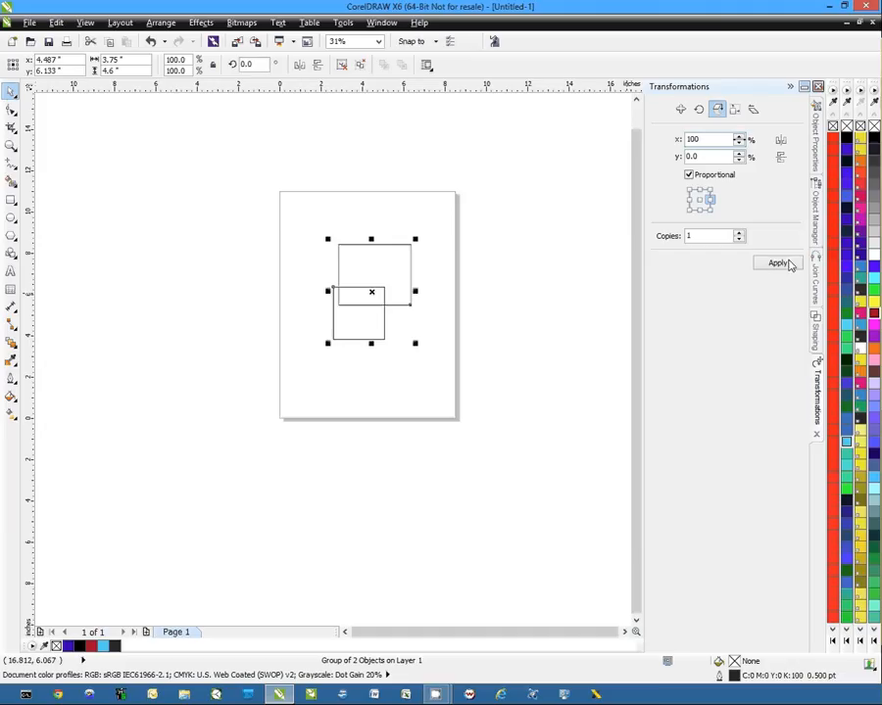
click(777, 263)
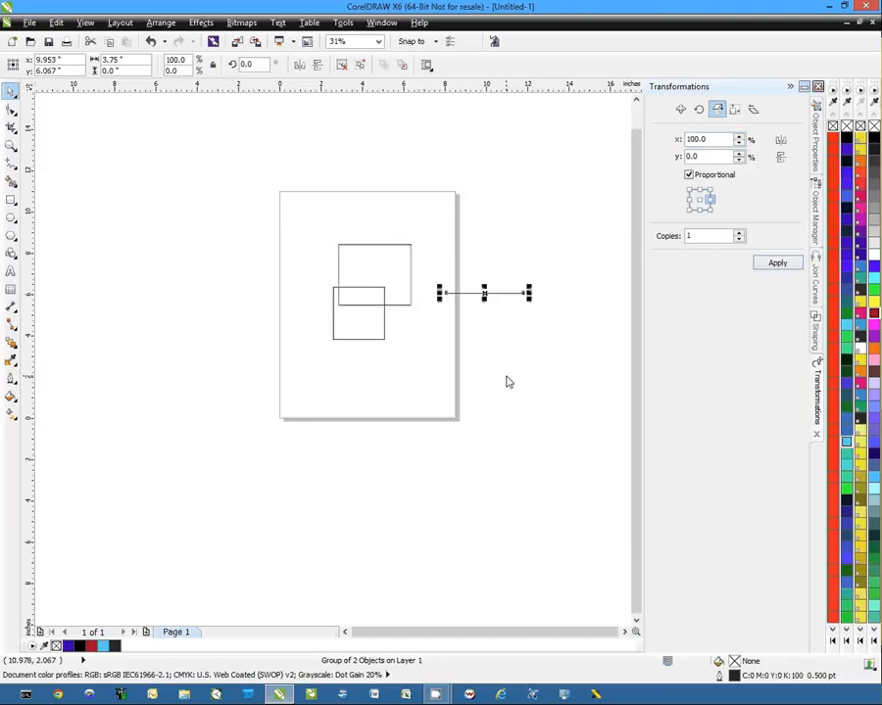
mouse_move(555, 322)
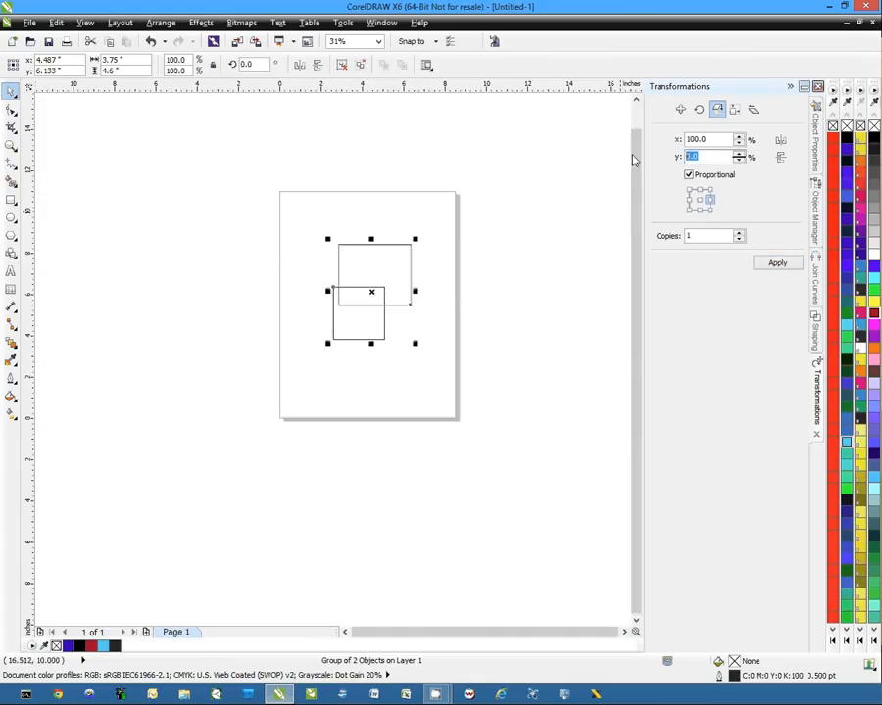
text(100)
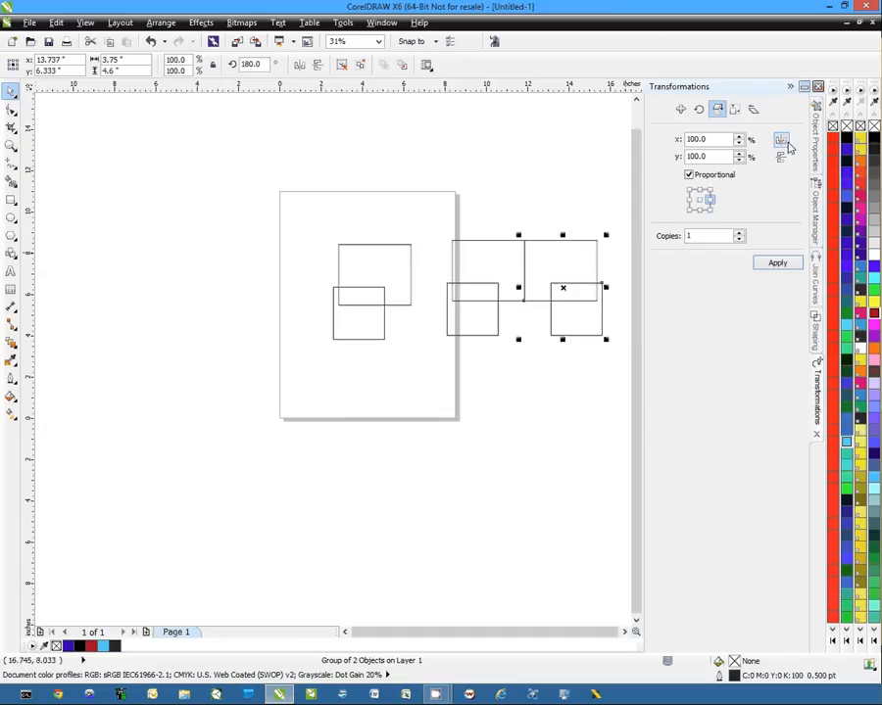
click(781, 140)
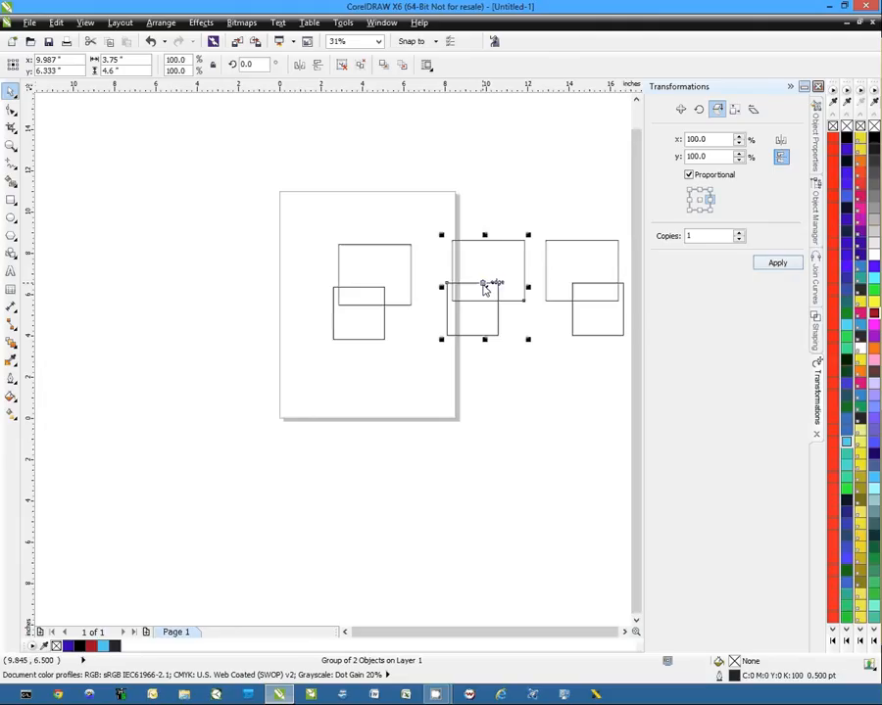
drag(483, 287, 479, 452)
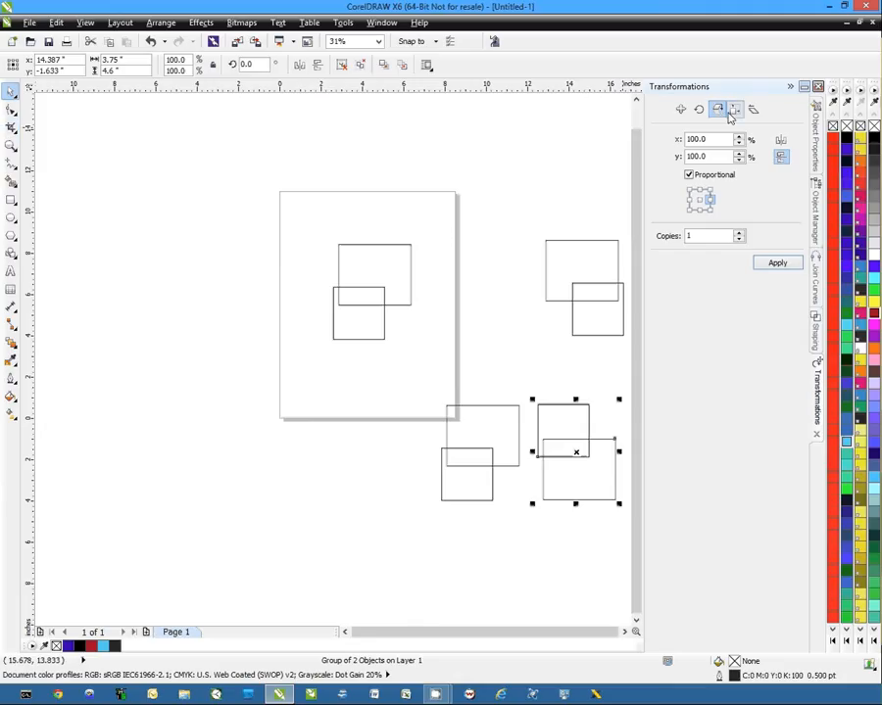
click(734, 109)
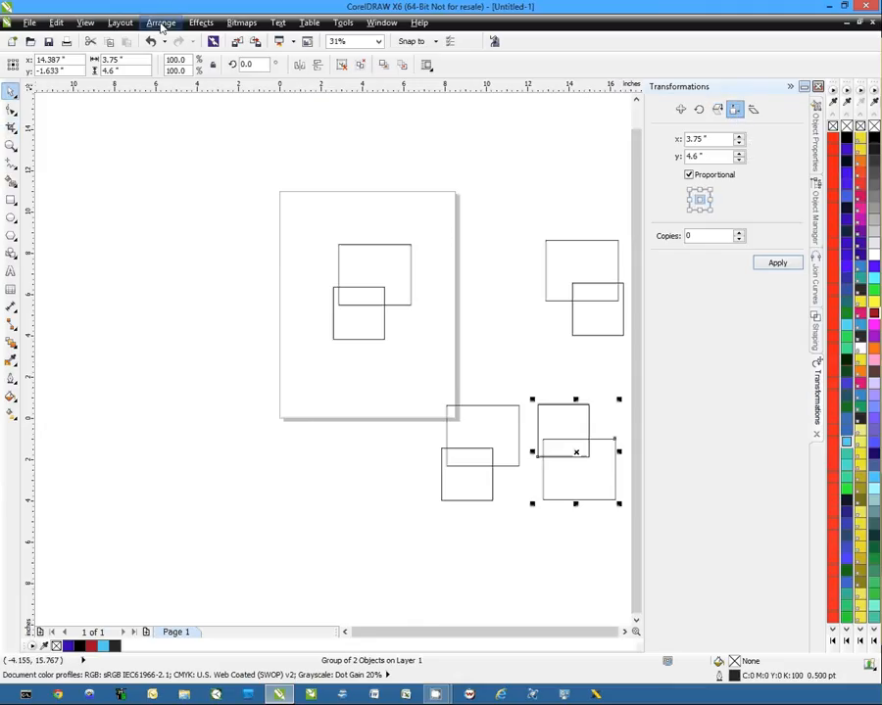
Step: Rearrange the mirrored groups and apply a larger Size with 3 copies for concentric rectangles
click(161, 21)
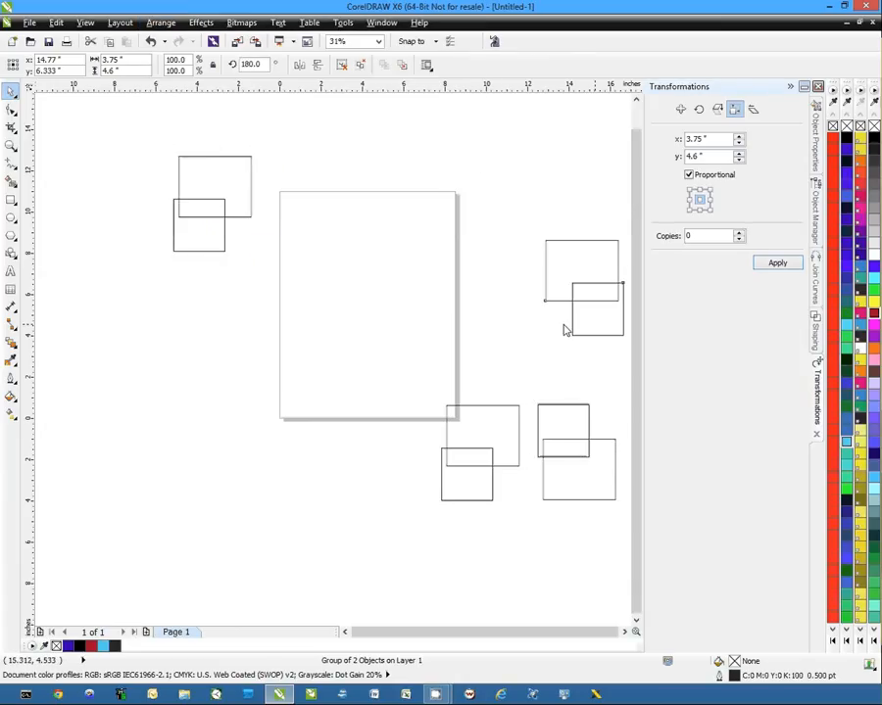
click(160, 22)
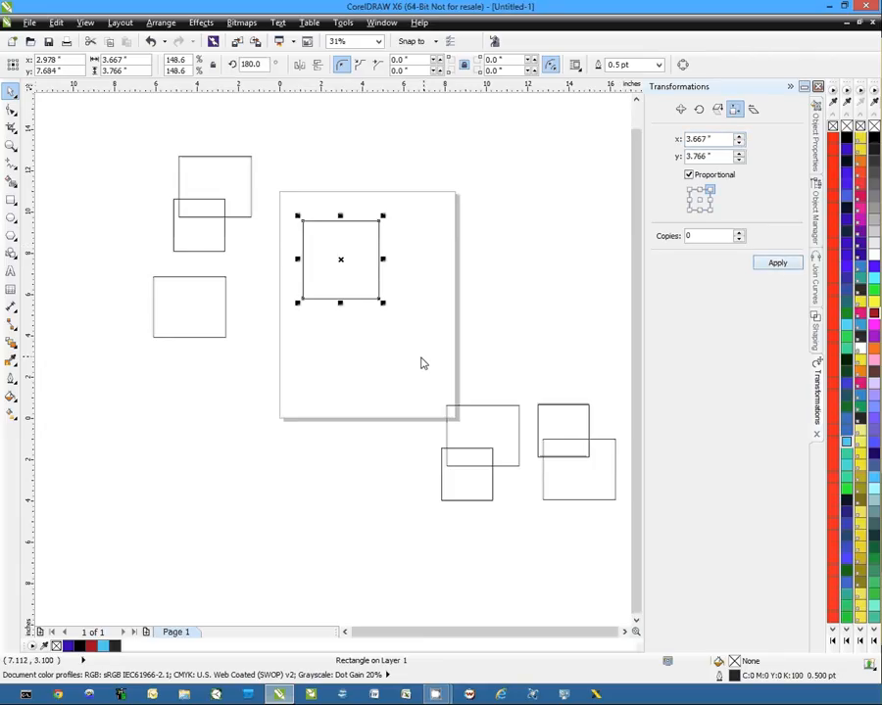
mouse_move(740, 235)
text(3)
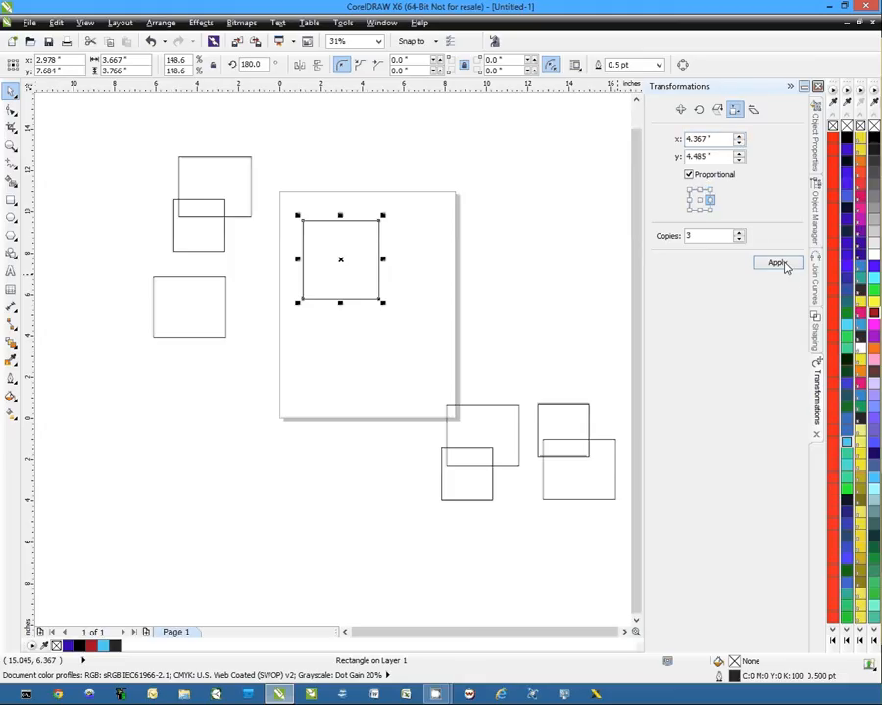
click(777, 262)
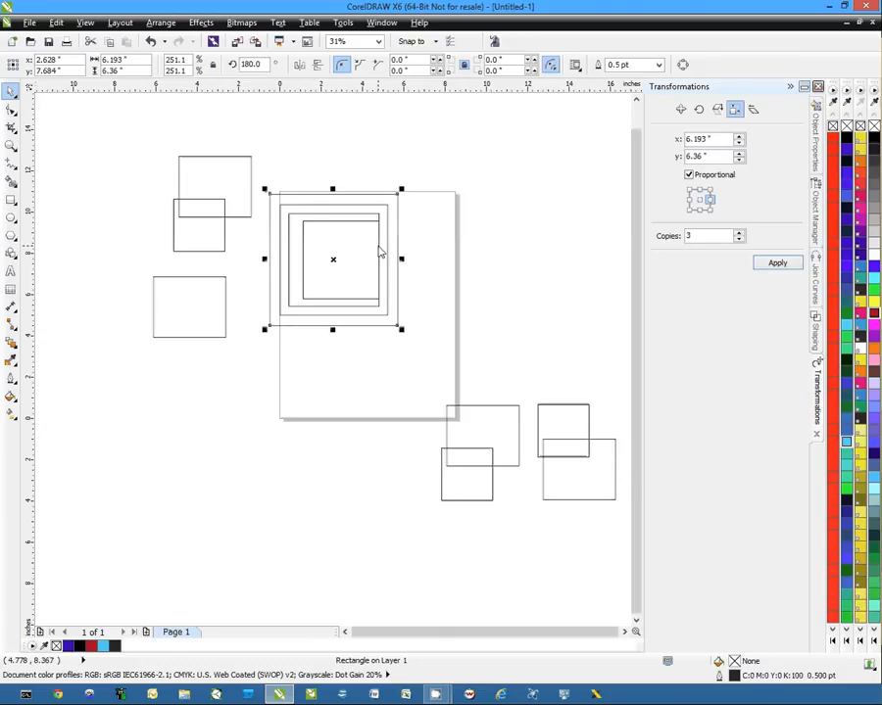
mouse_move(617, 145)
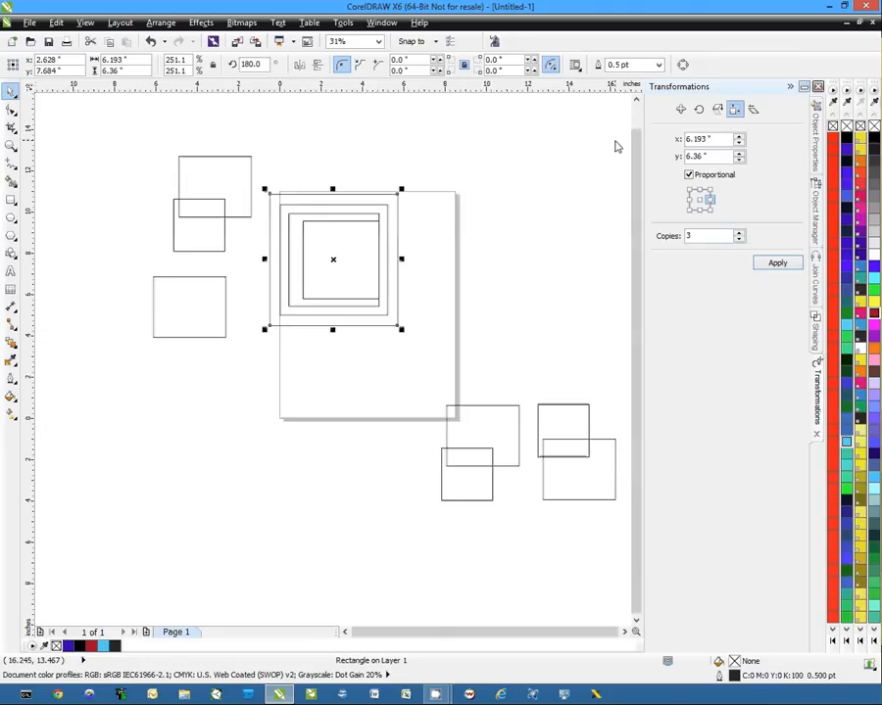
click(754, 108)
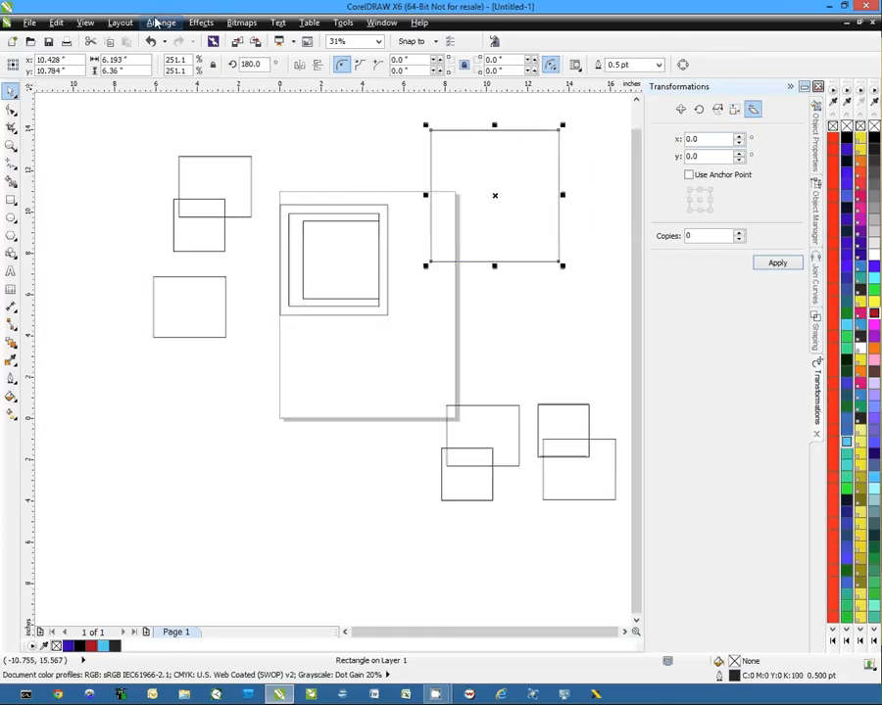
Step: Skew the rectangle 35° horizontally and make 4 progressively skewed copies
click(161, 23)
text(4)
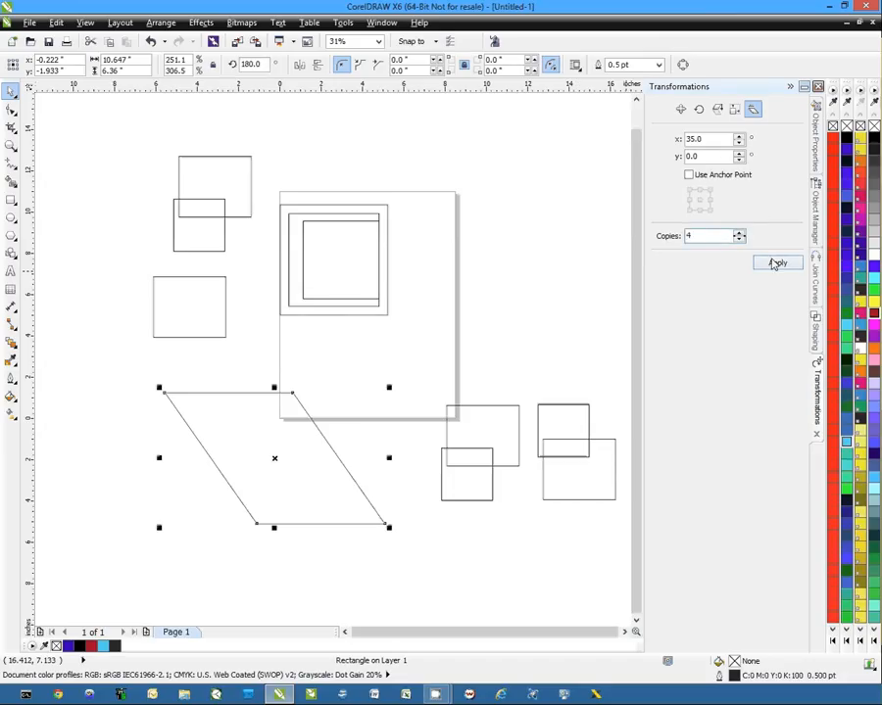
click(776, 263)
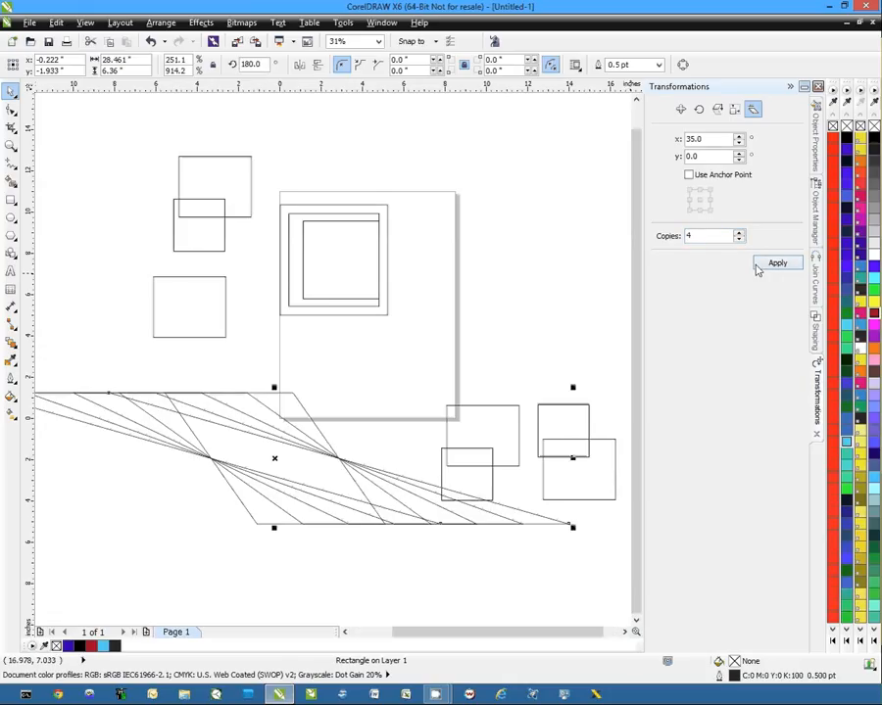